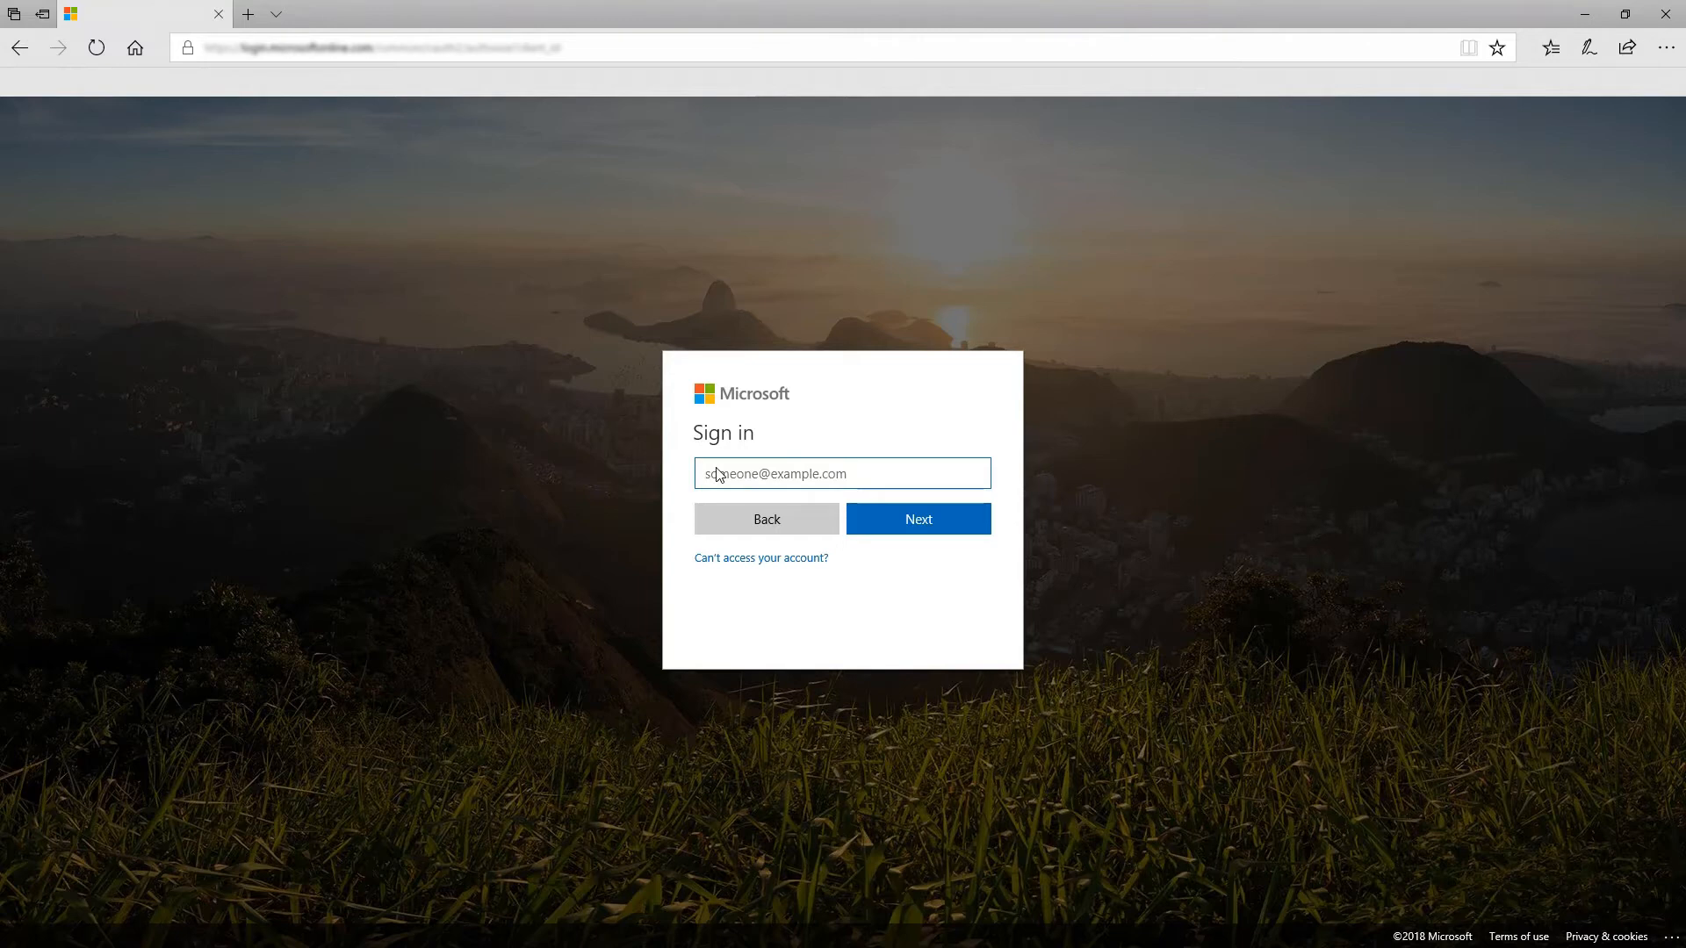
{"action": "left_click", "coordinate": [709, 472]}
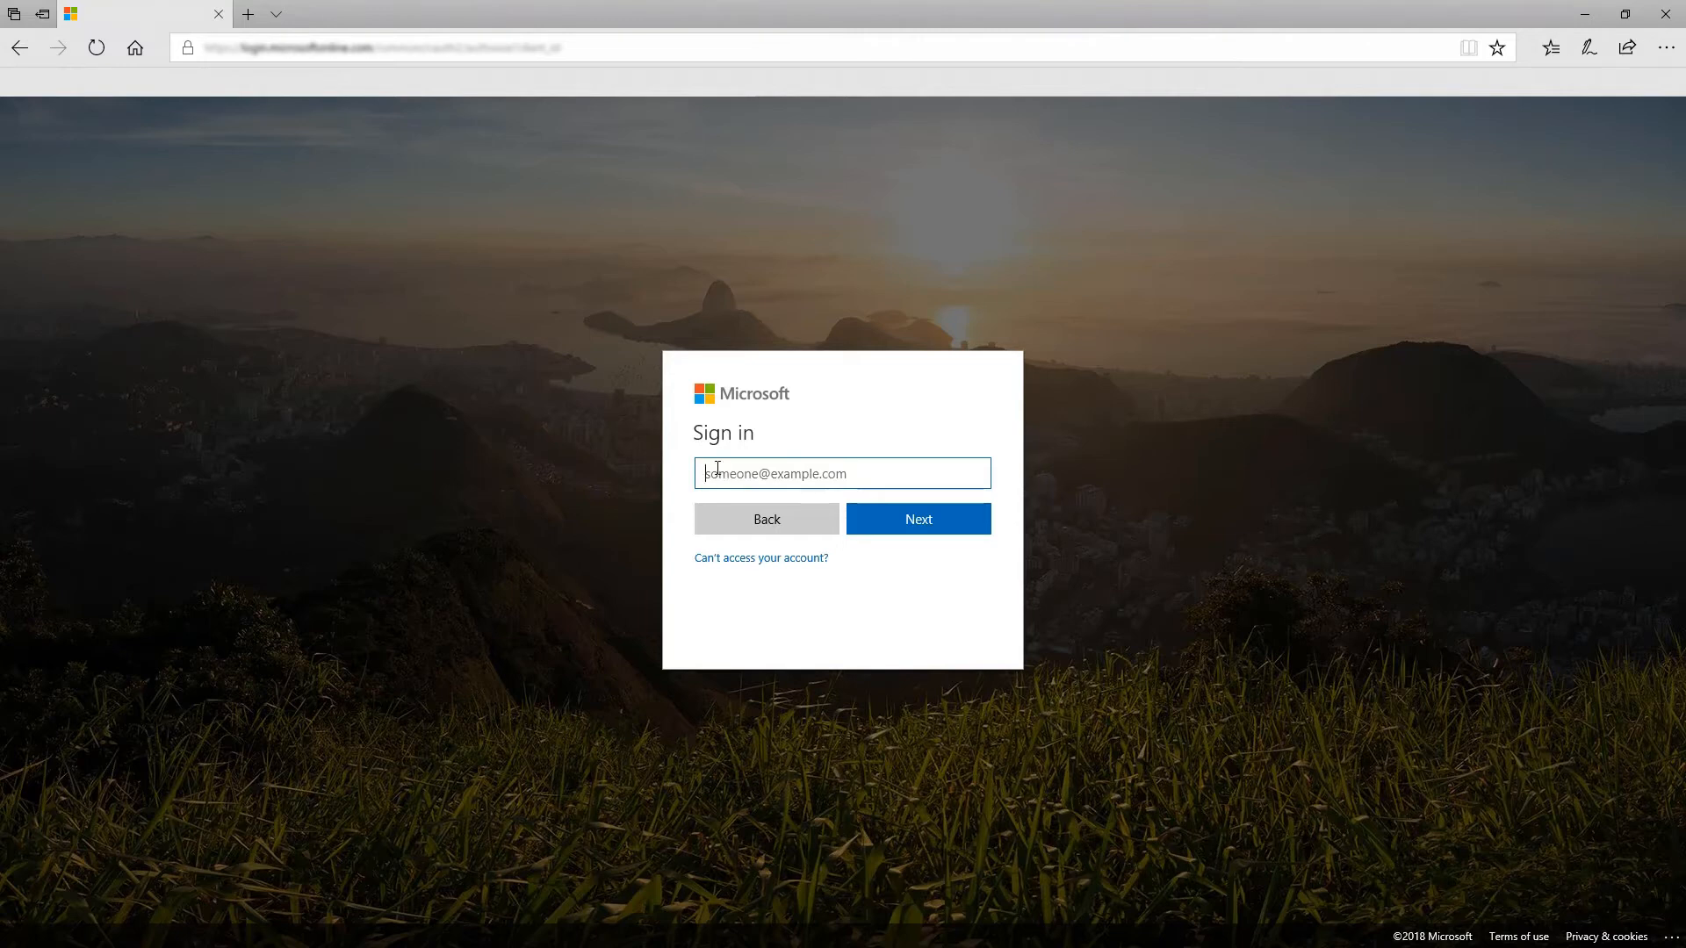
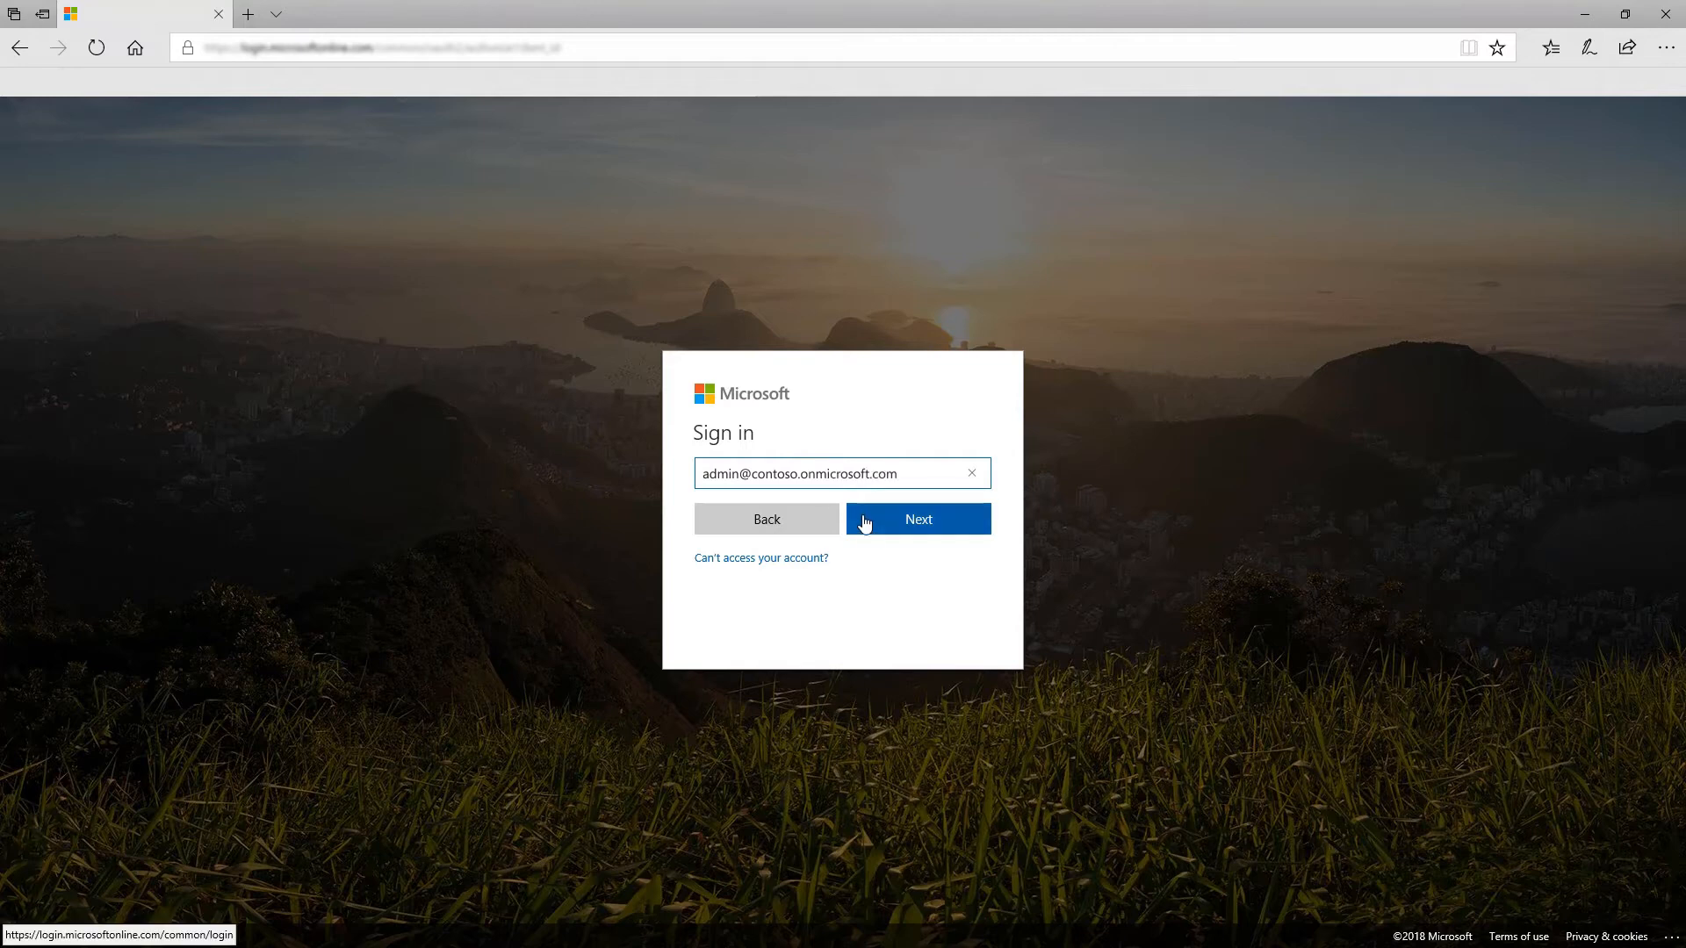
{"action": "left_click", "coordinate": [917, 520]}
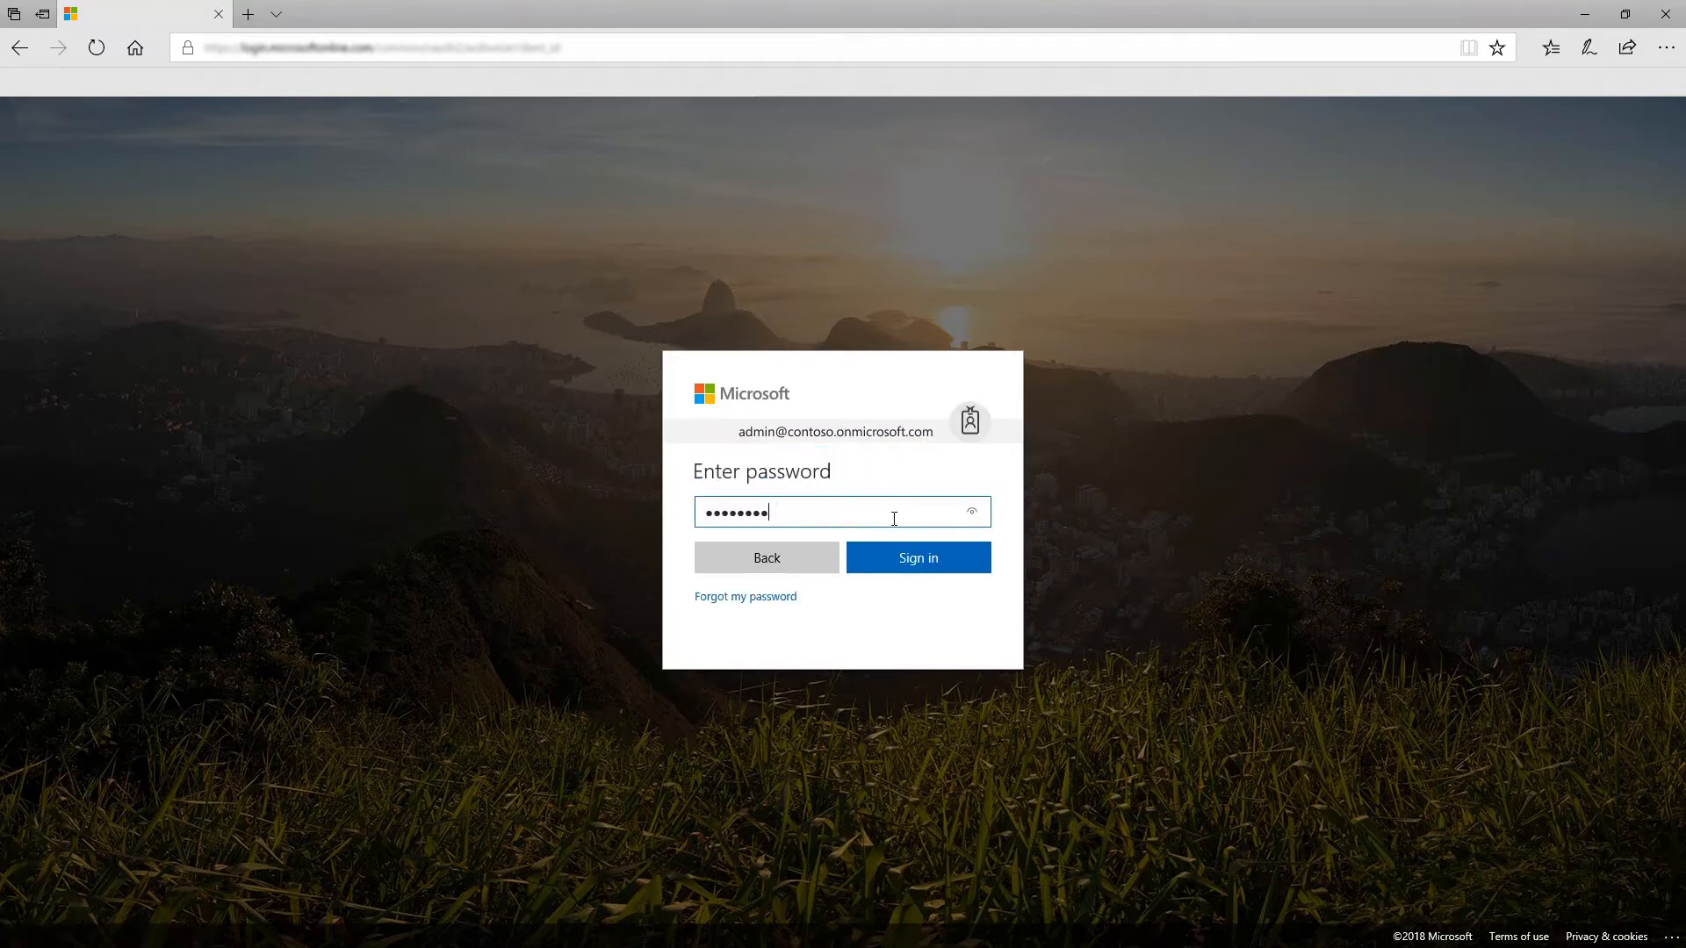
{"action": "left_click", "coordinate": [917, 559]}
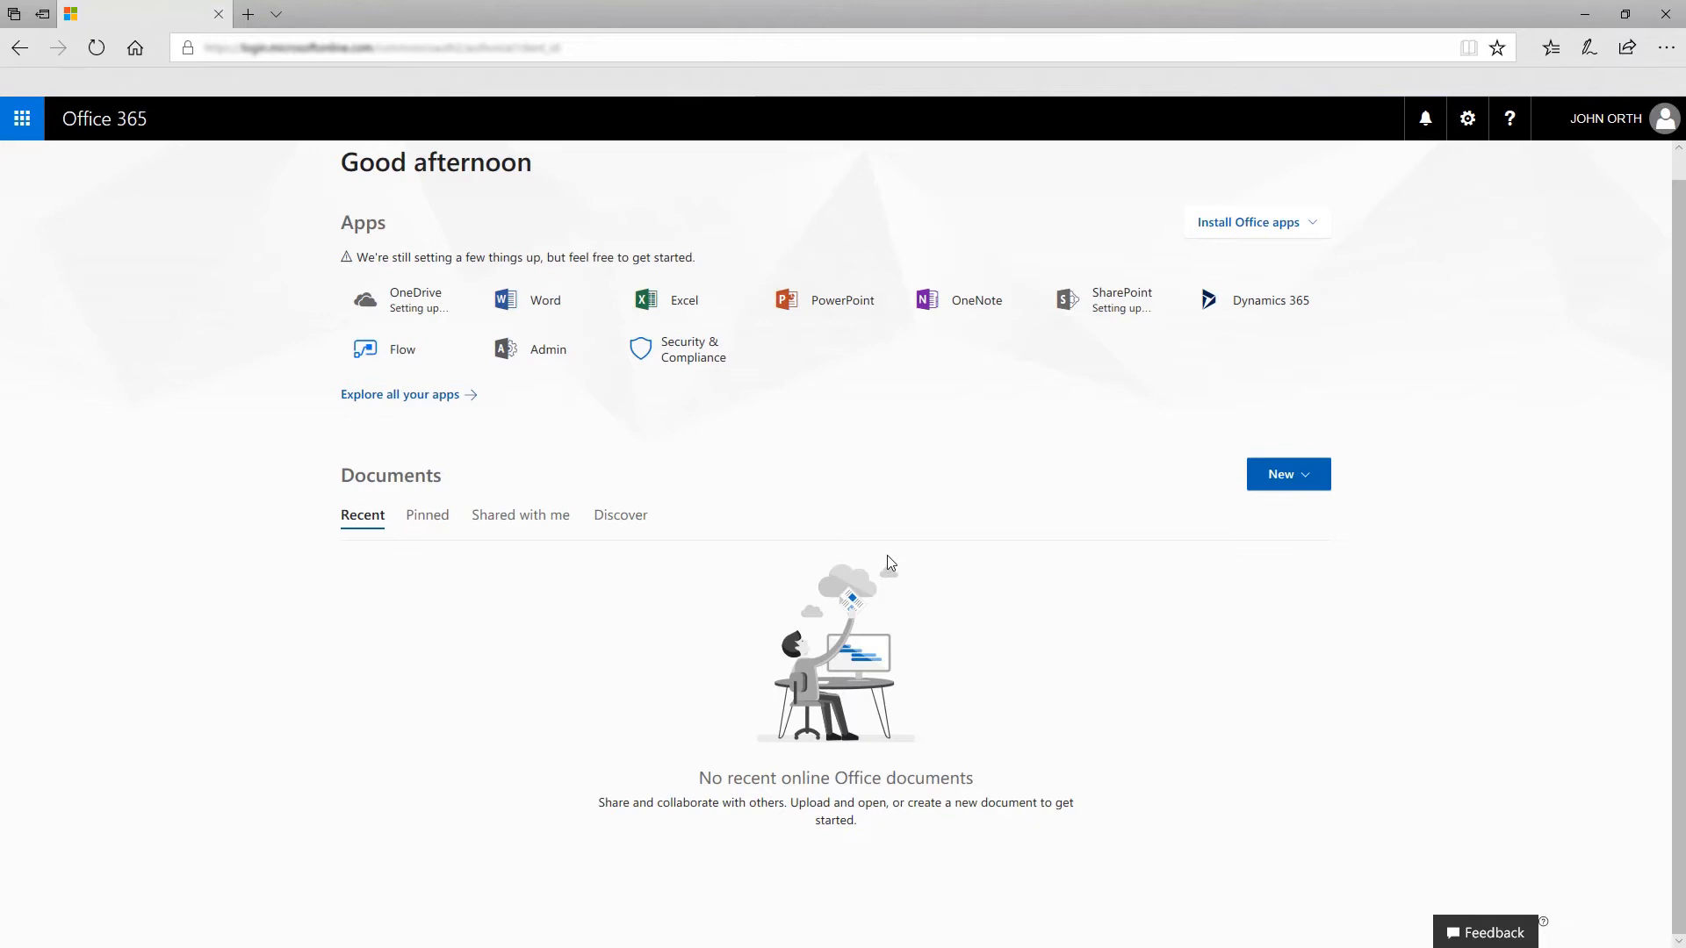
{"action": "mouse_move", "coordinate": [548, 349]}
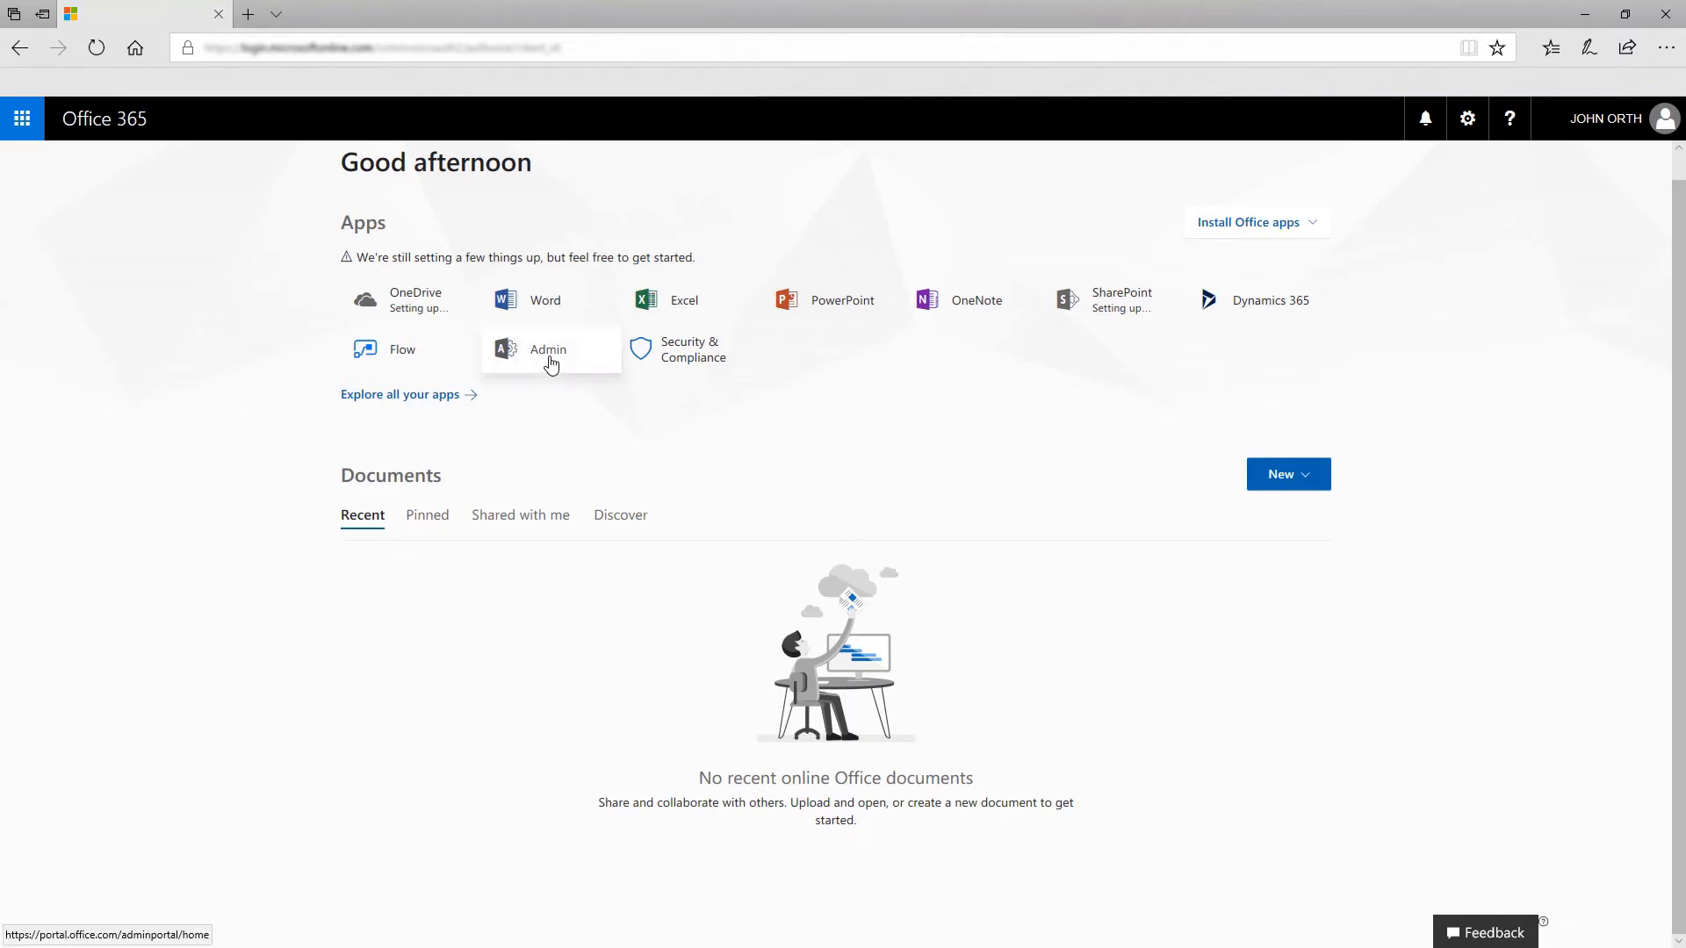
From the Admin tile, go through Admin centers to the Dynamics 365 Administration Center.
{"action": "left_click", "coordinate": [548, 349]}
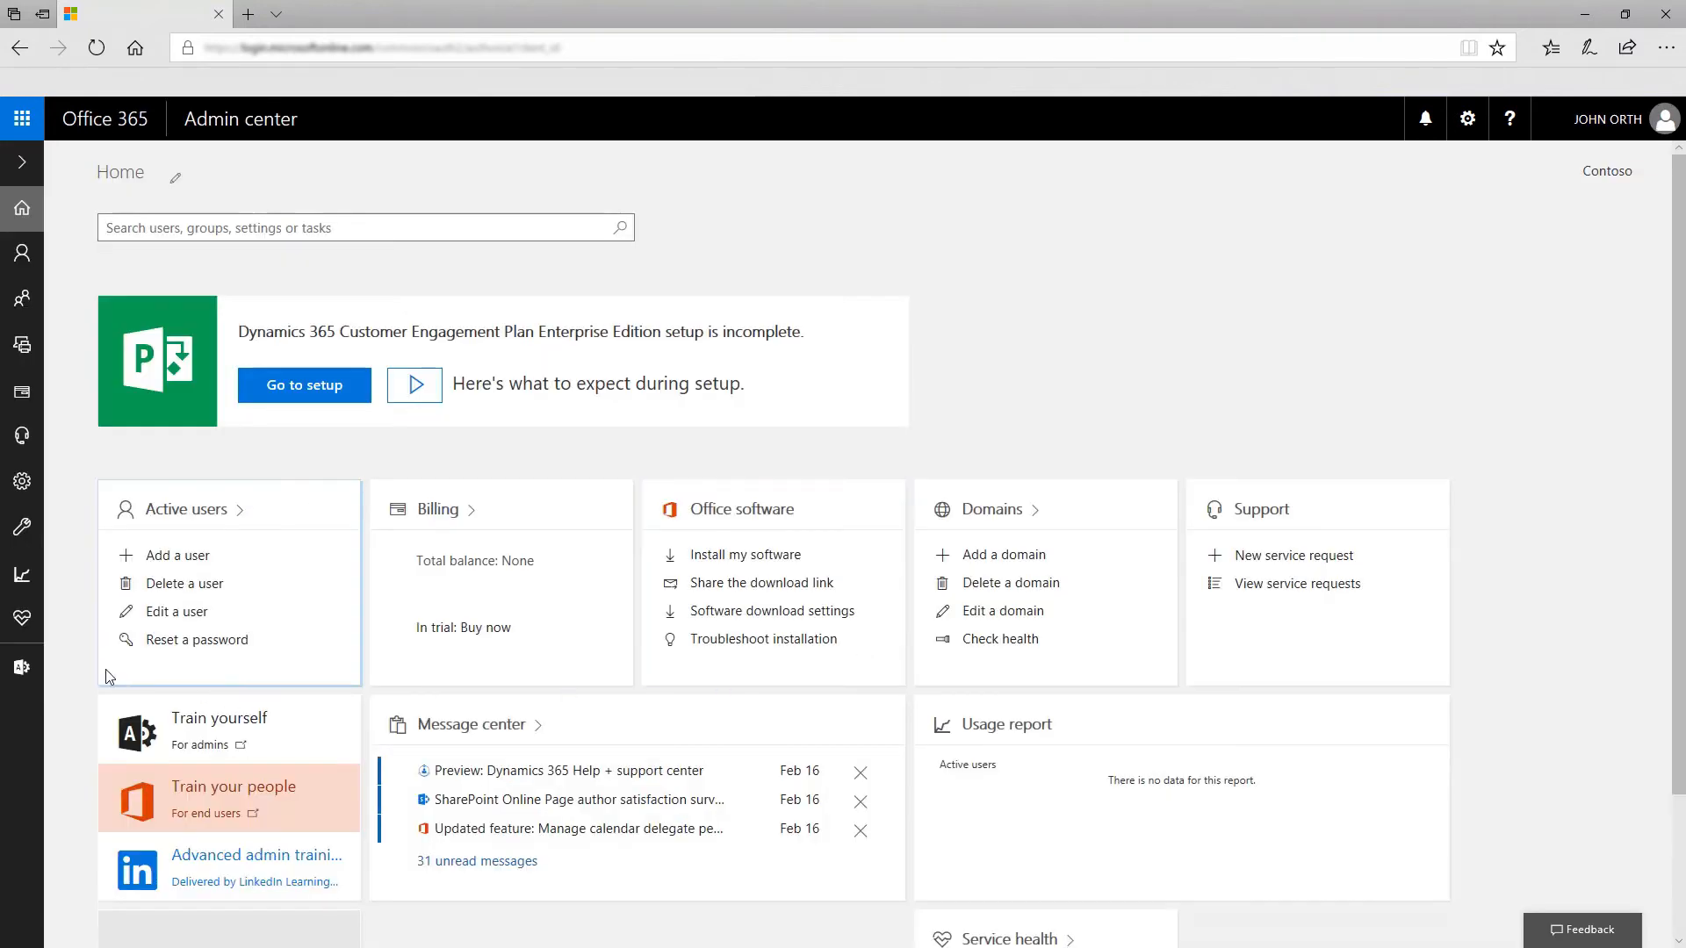
{"action": "left_click", "coordinate": [21, 669]}
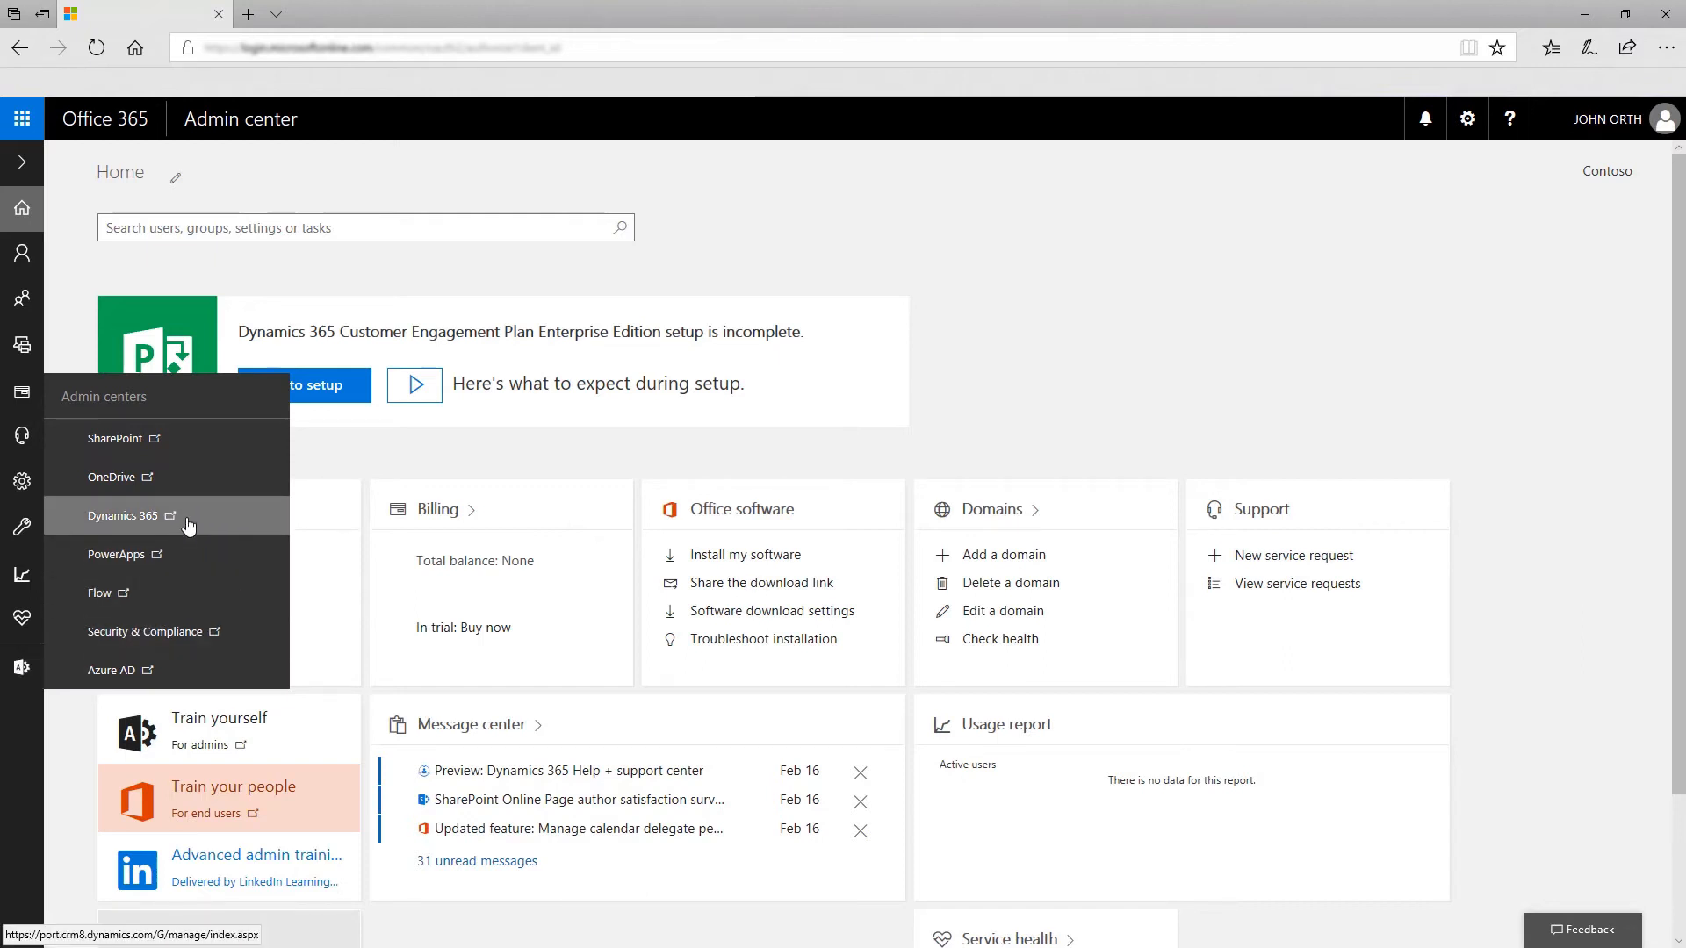
{"action": "left_click", "coordinate": [128, 516]}
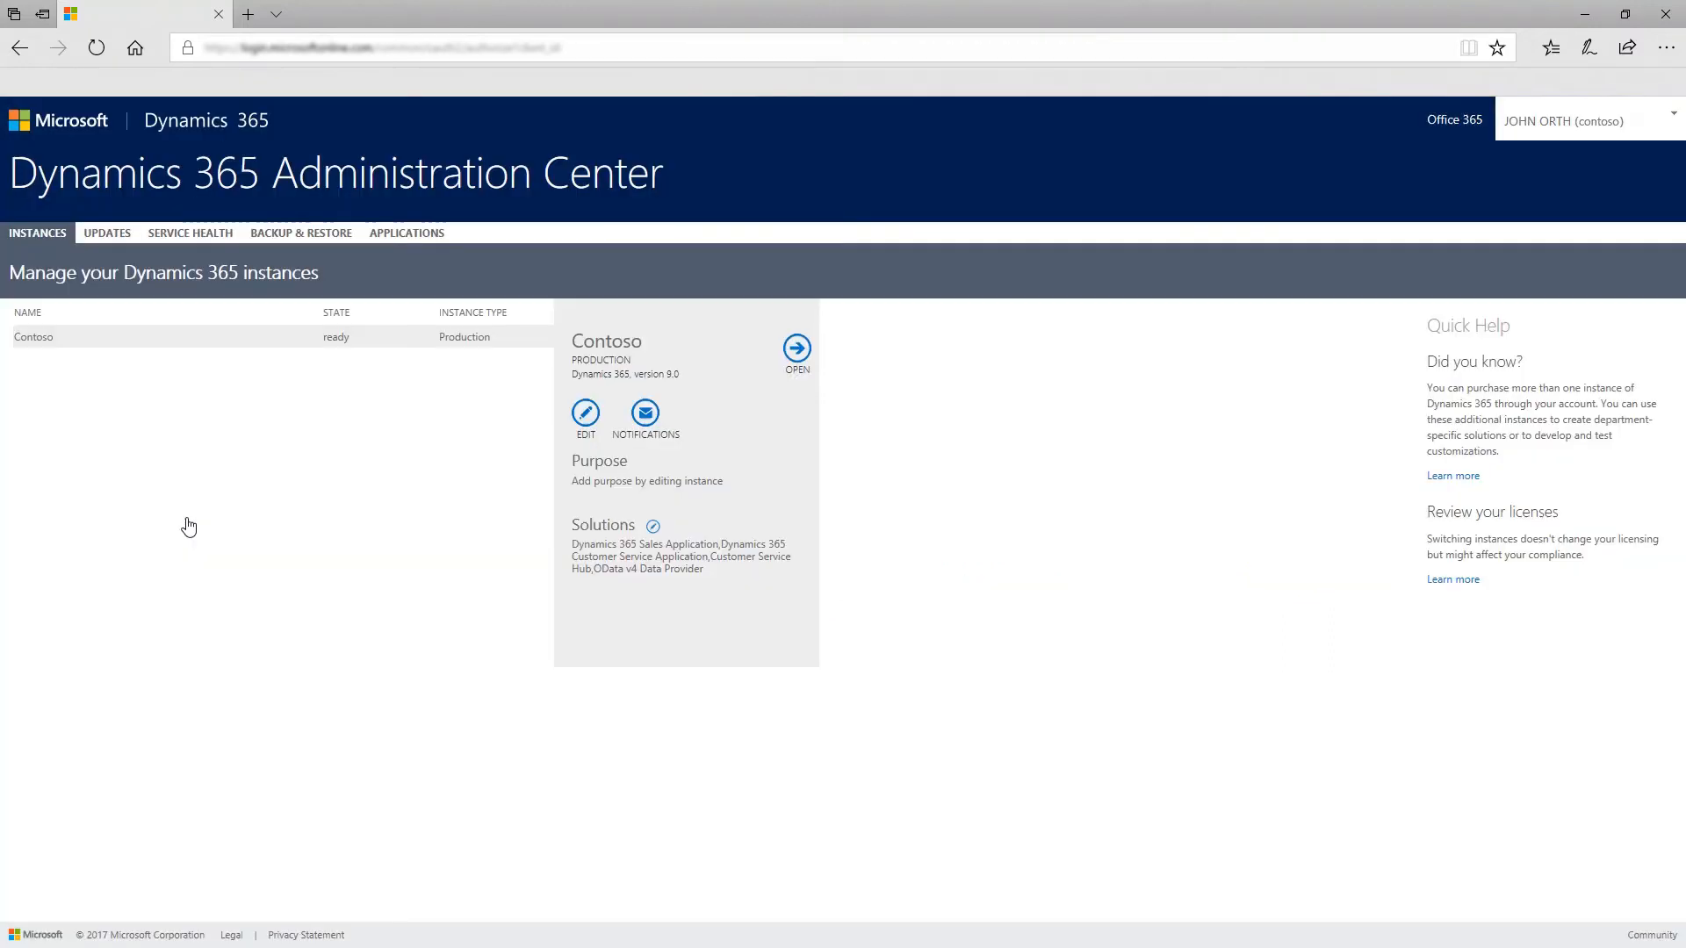
{"action": "mouse_move", "coordinate": [387, 273]}
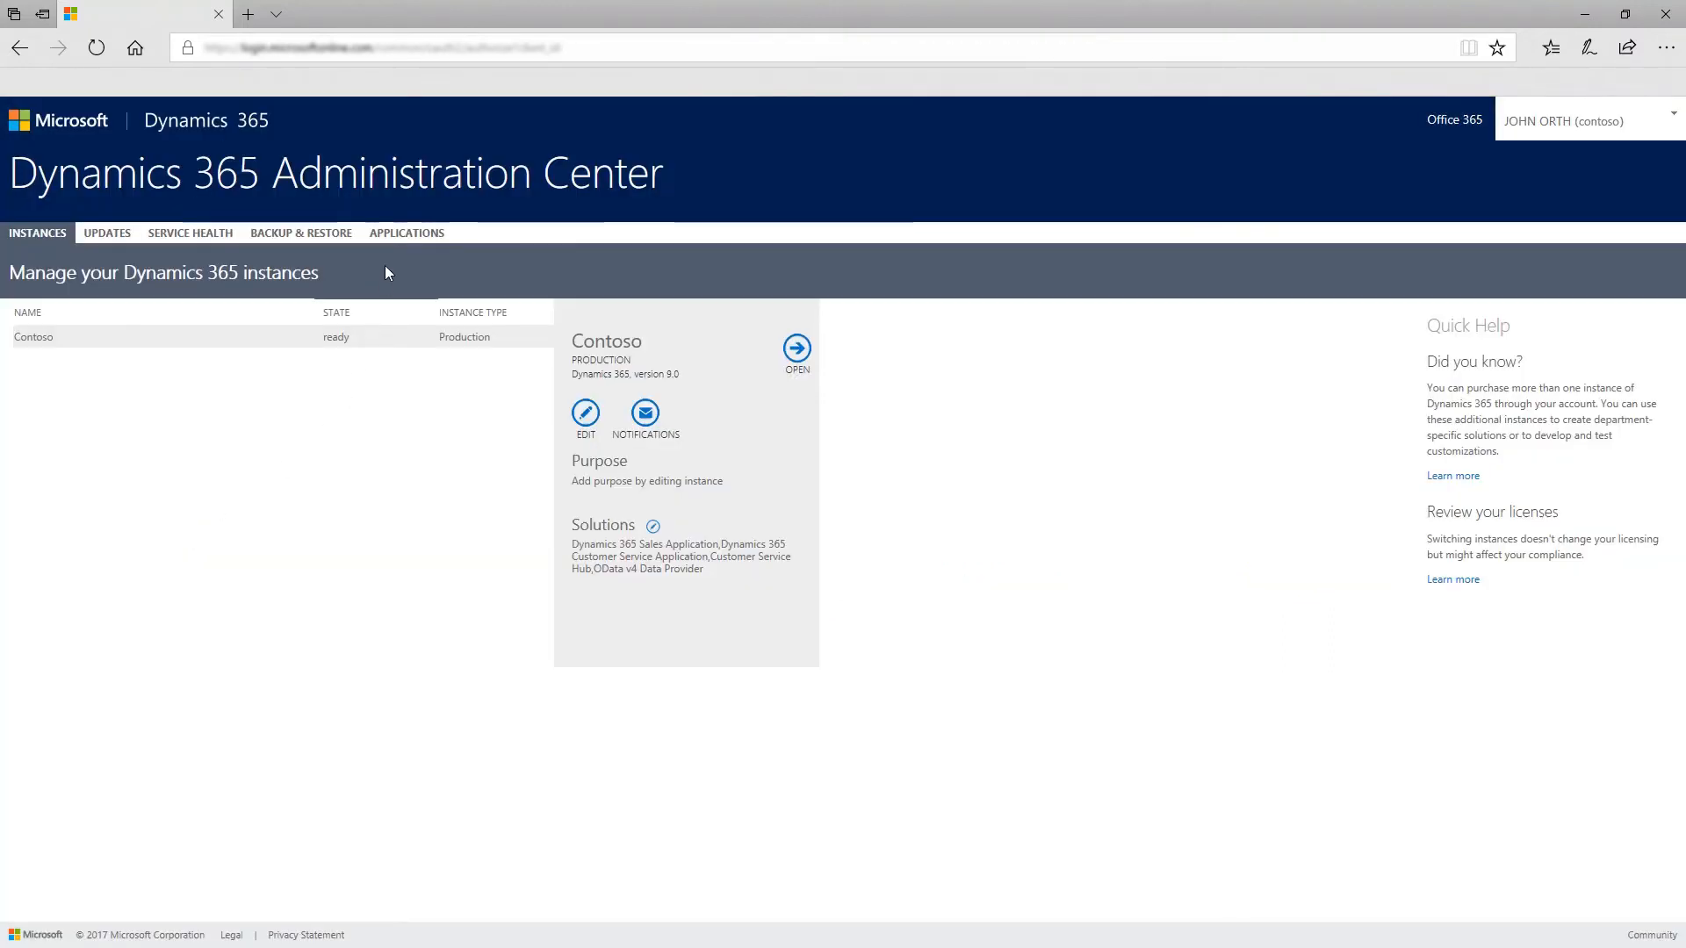
In Applications, select Voice of the Customer and start managing it, bringing up its permission request.
{"action": "left_click", "coordinate": [406, 232]}
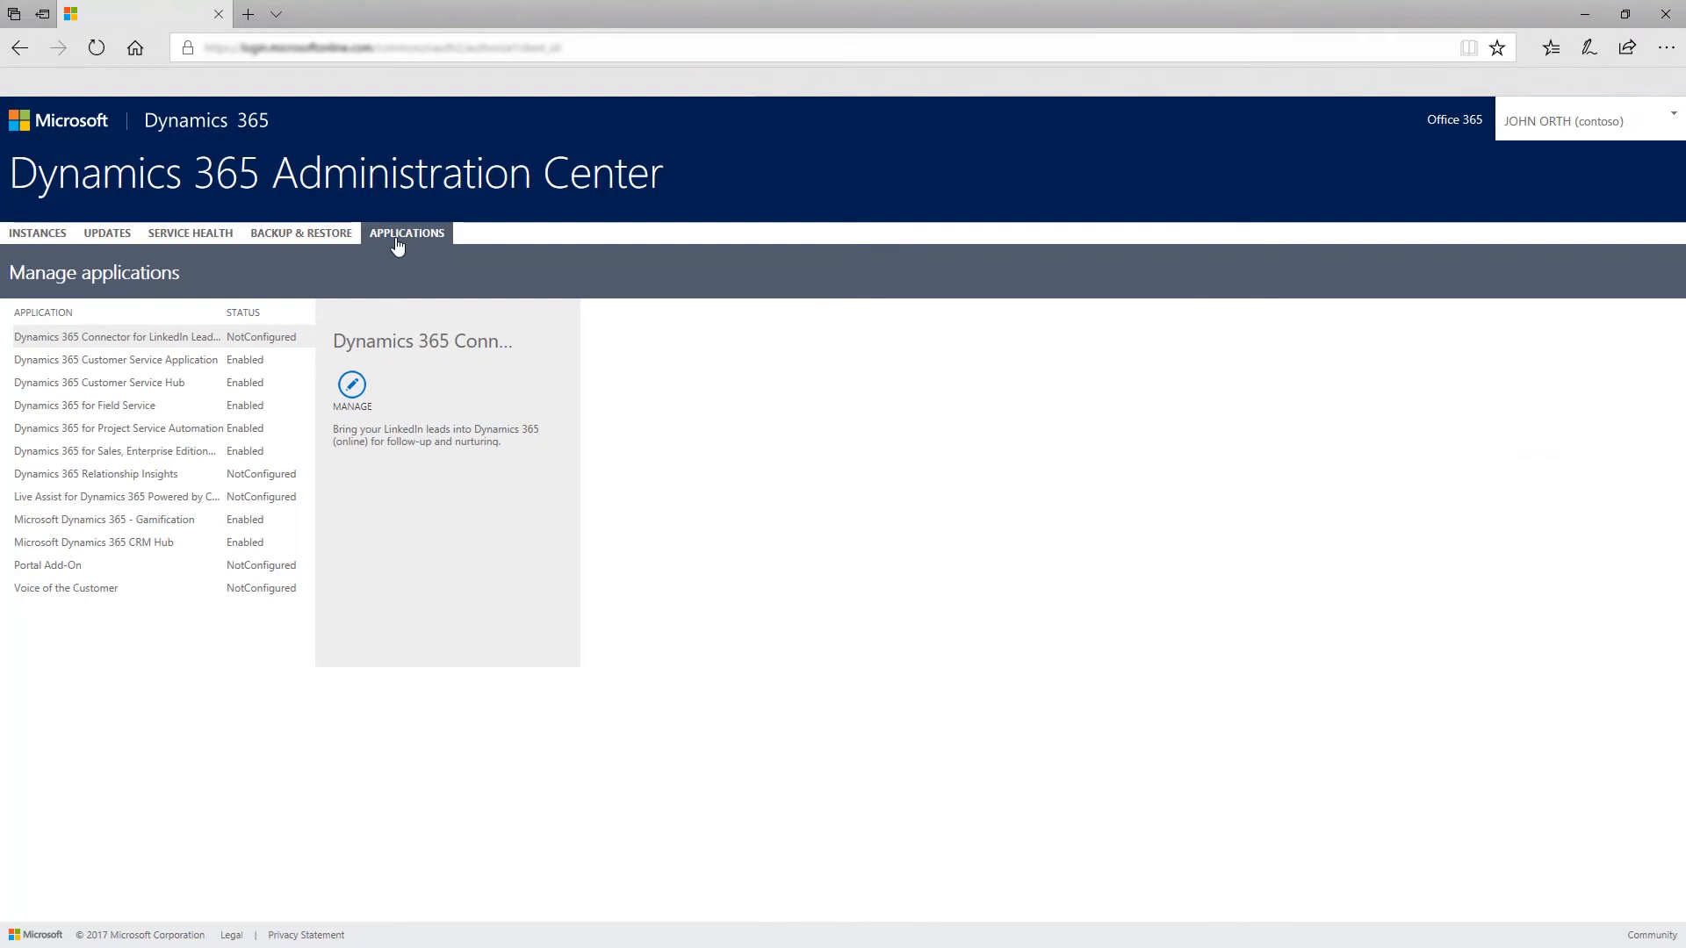
{"action": "mouse_move", "coordinate": [310, 373]}
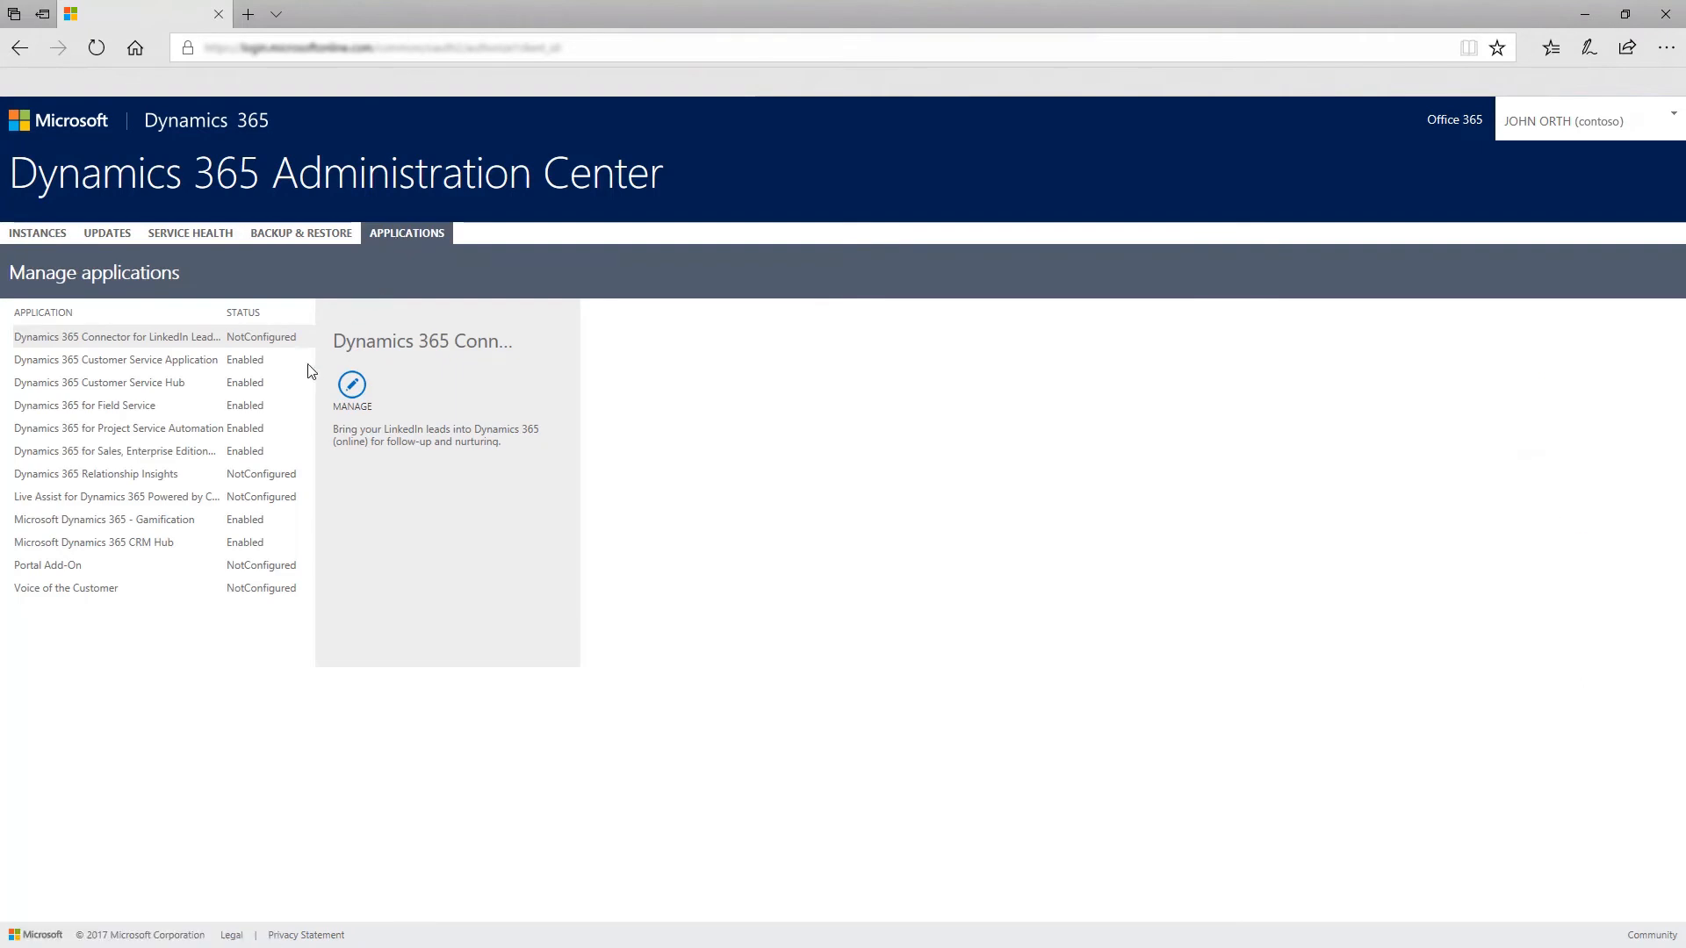
{"action": "left_click", "coordinate": [65, 589]}
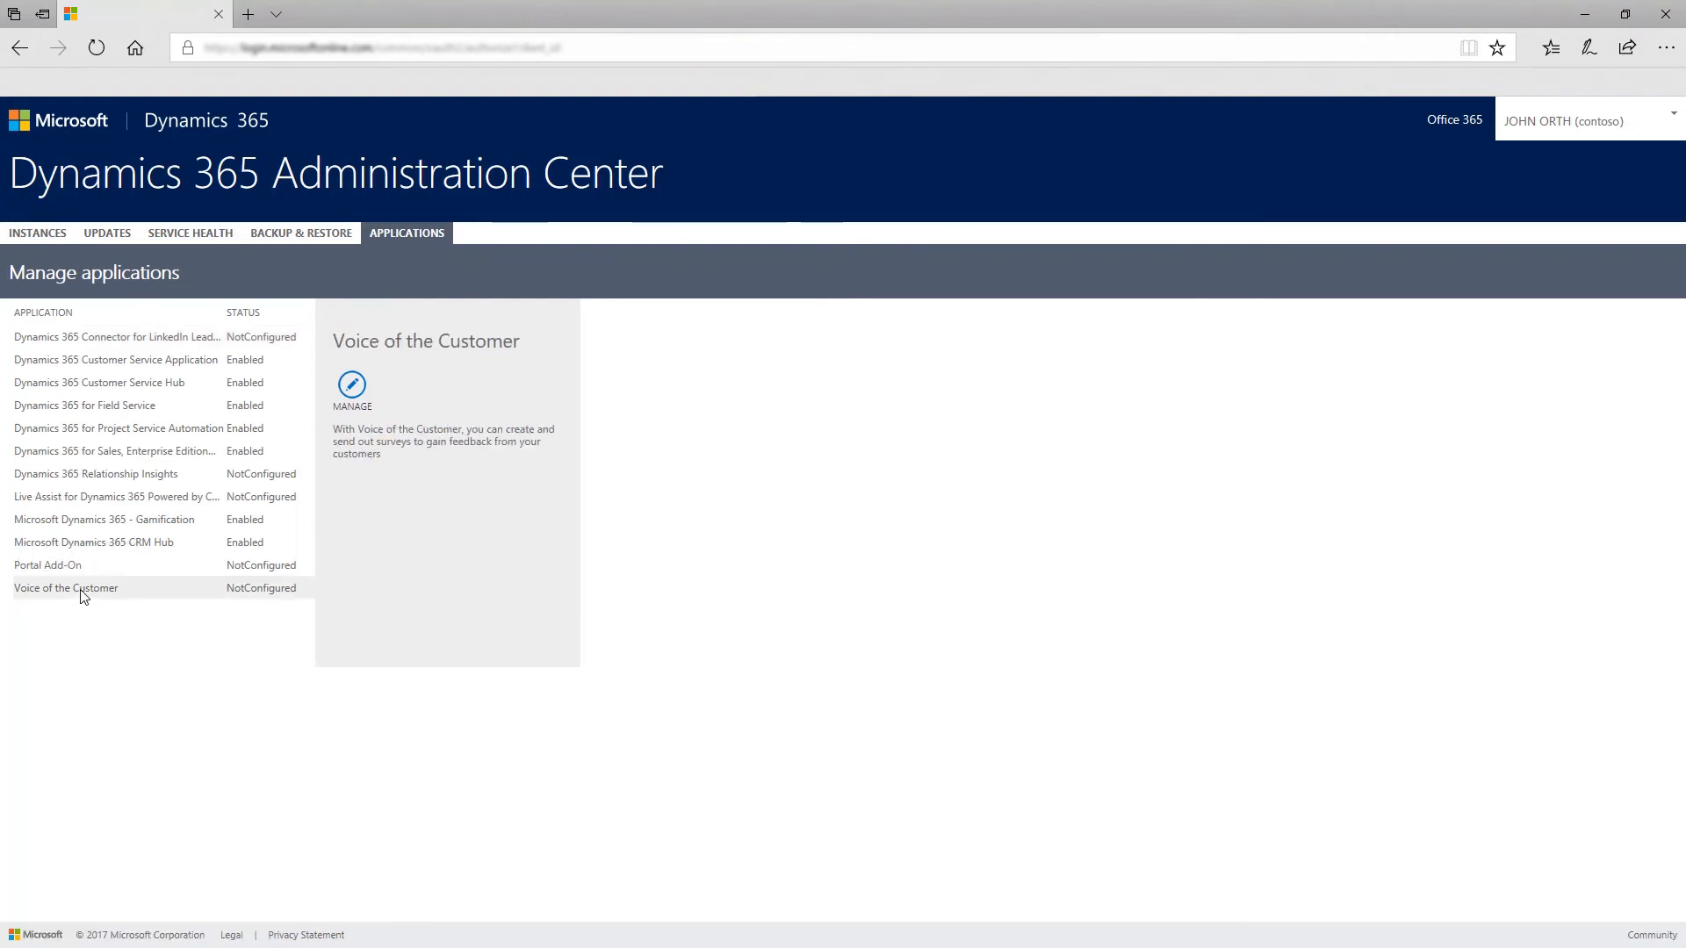
{"action": "left_click", "coordinate": [352, 382]}
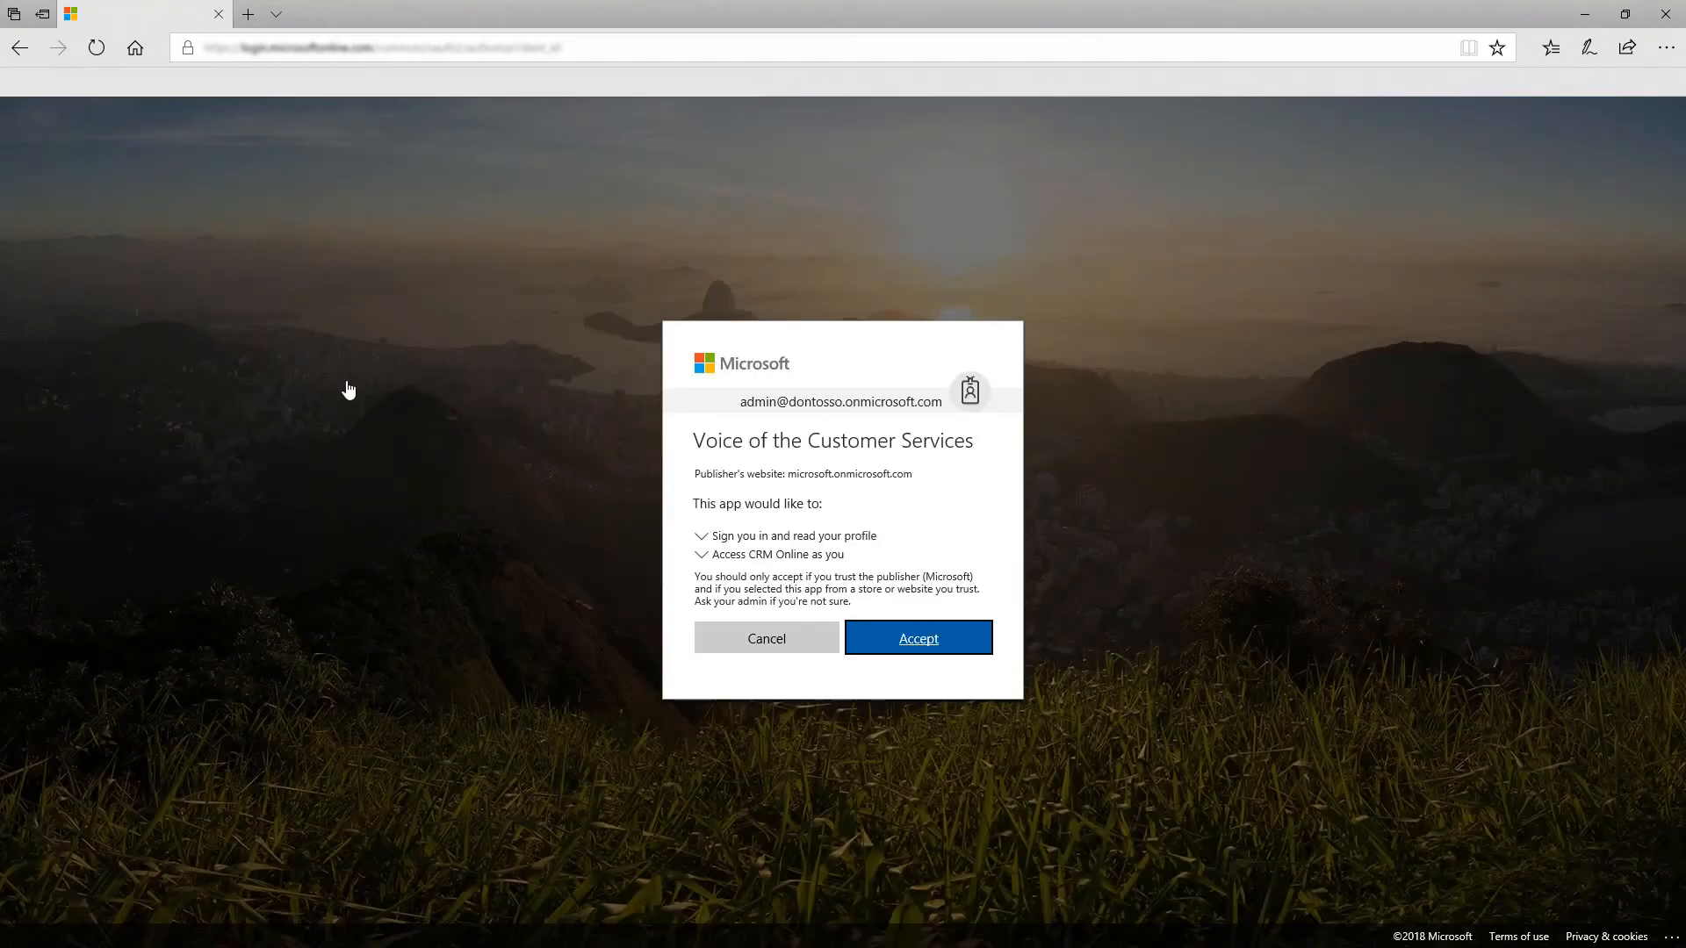
Accept the permissions, choose the Contoso instance, agree to the license terms and submit the install.
{"action": "left_click", "coordinate": [917, 638]}
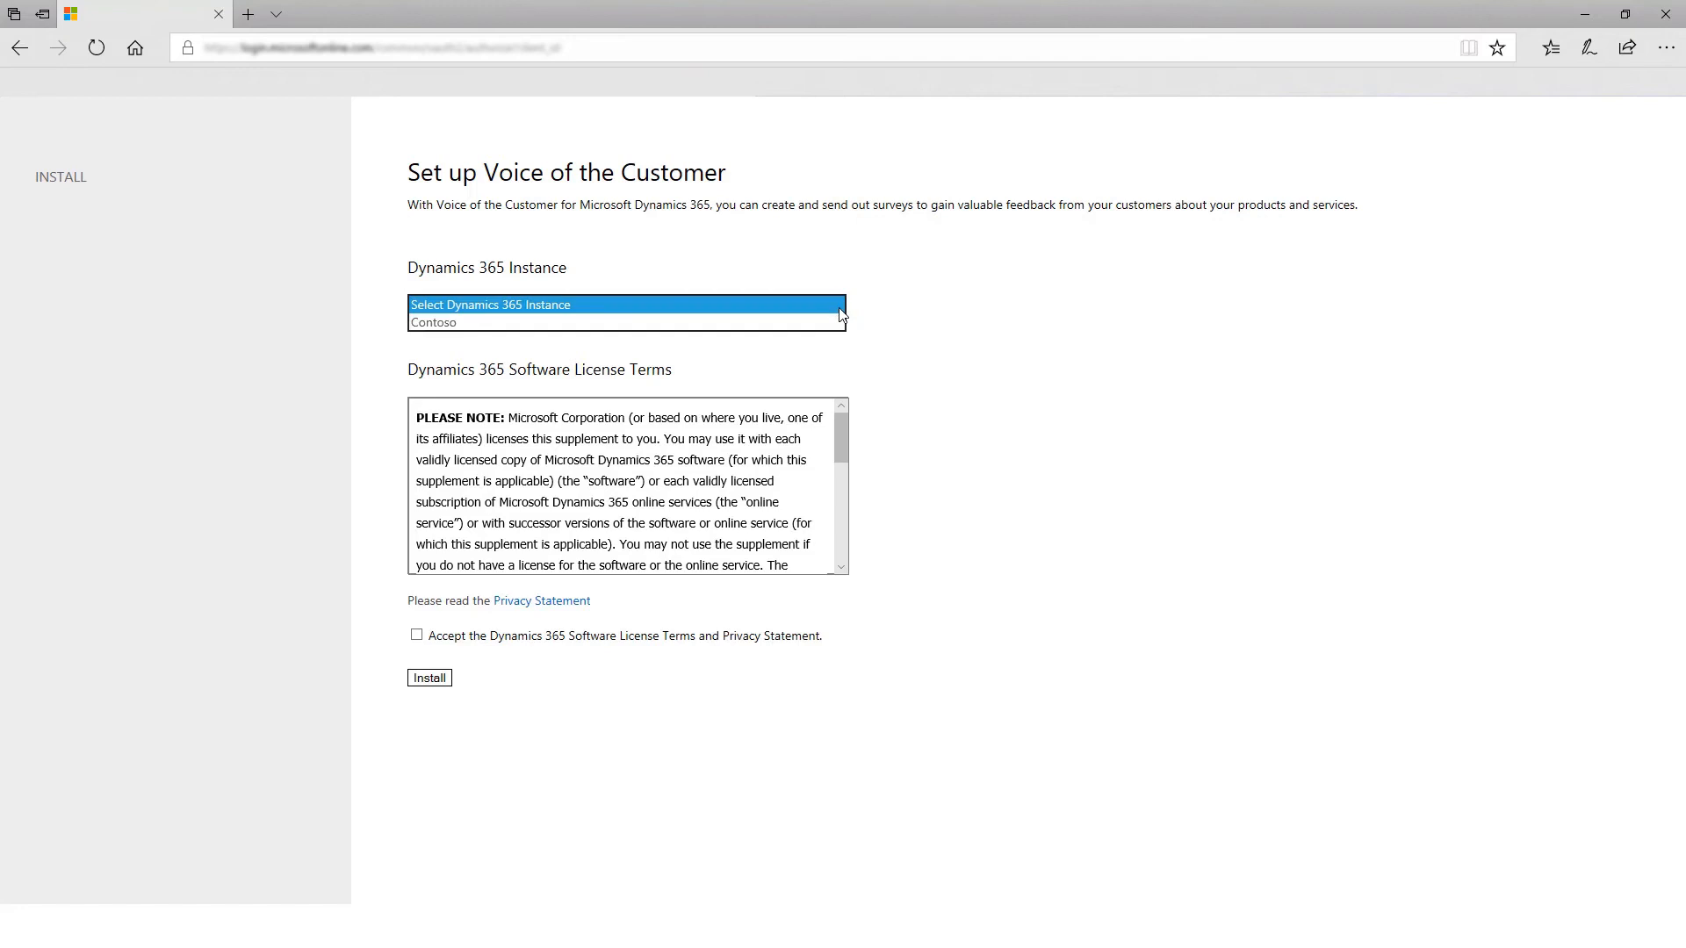
{"action": "left_click", "coordinate": [434, 322]}
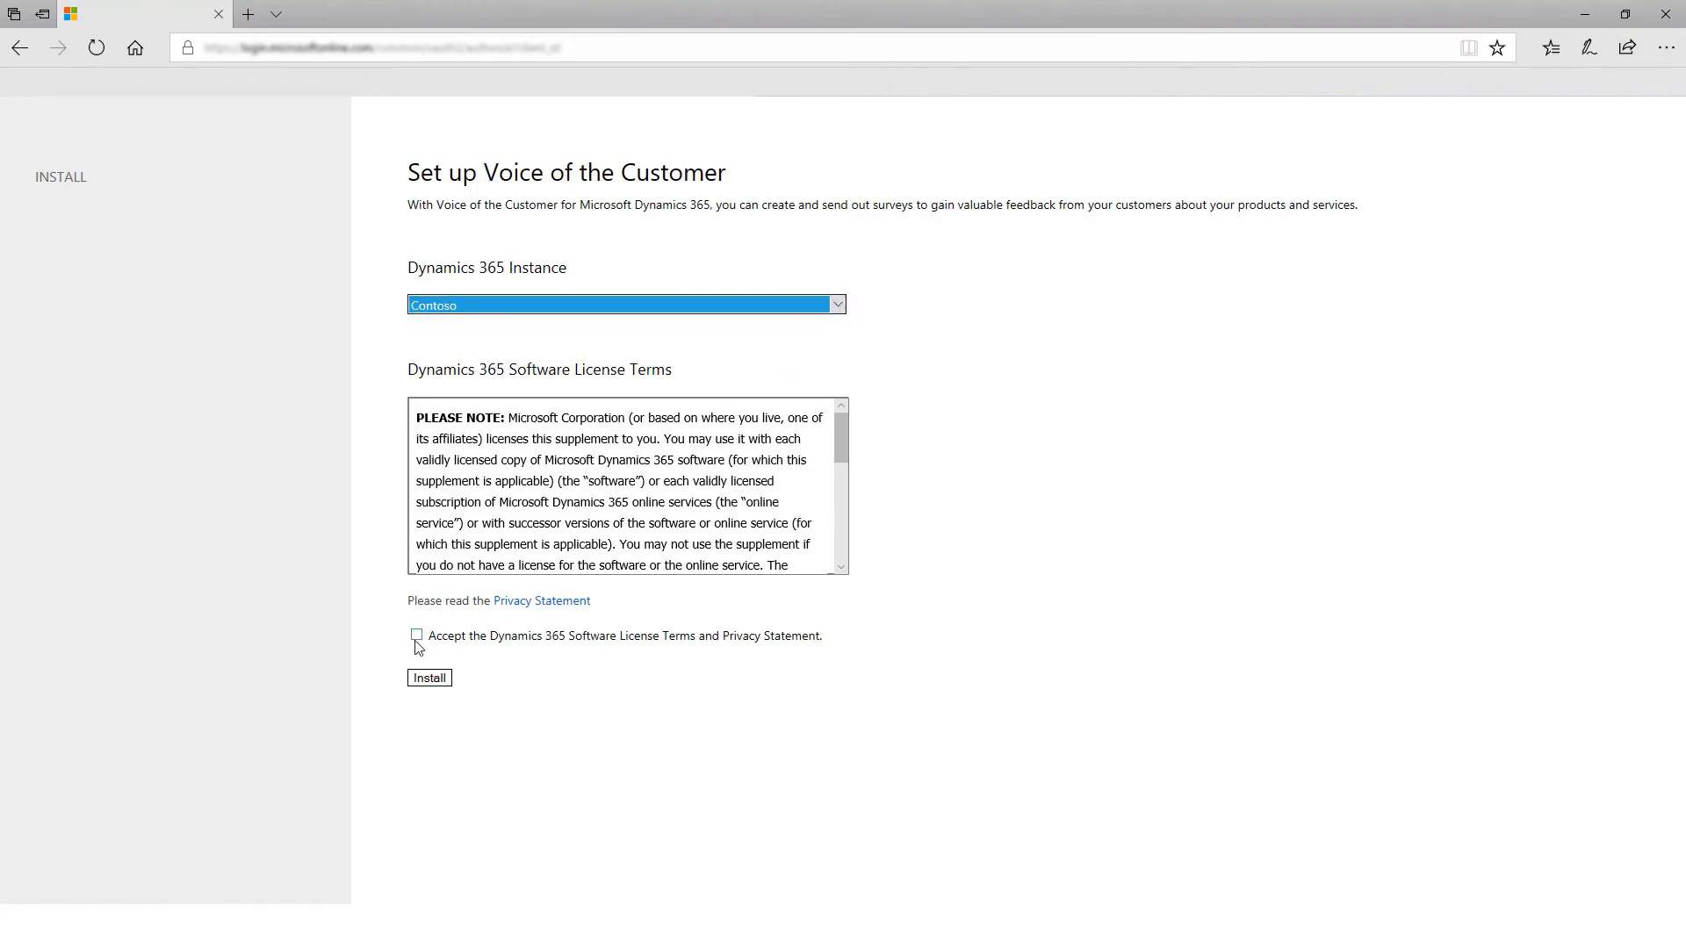
{"action": "left_click", "coordinate": [416, 636]}
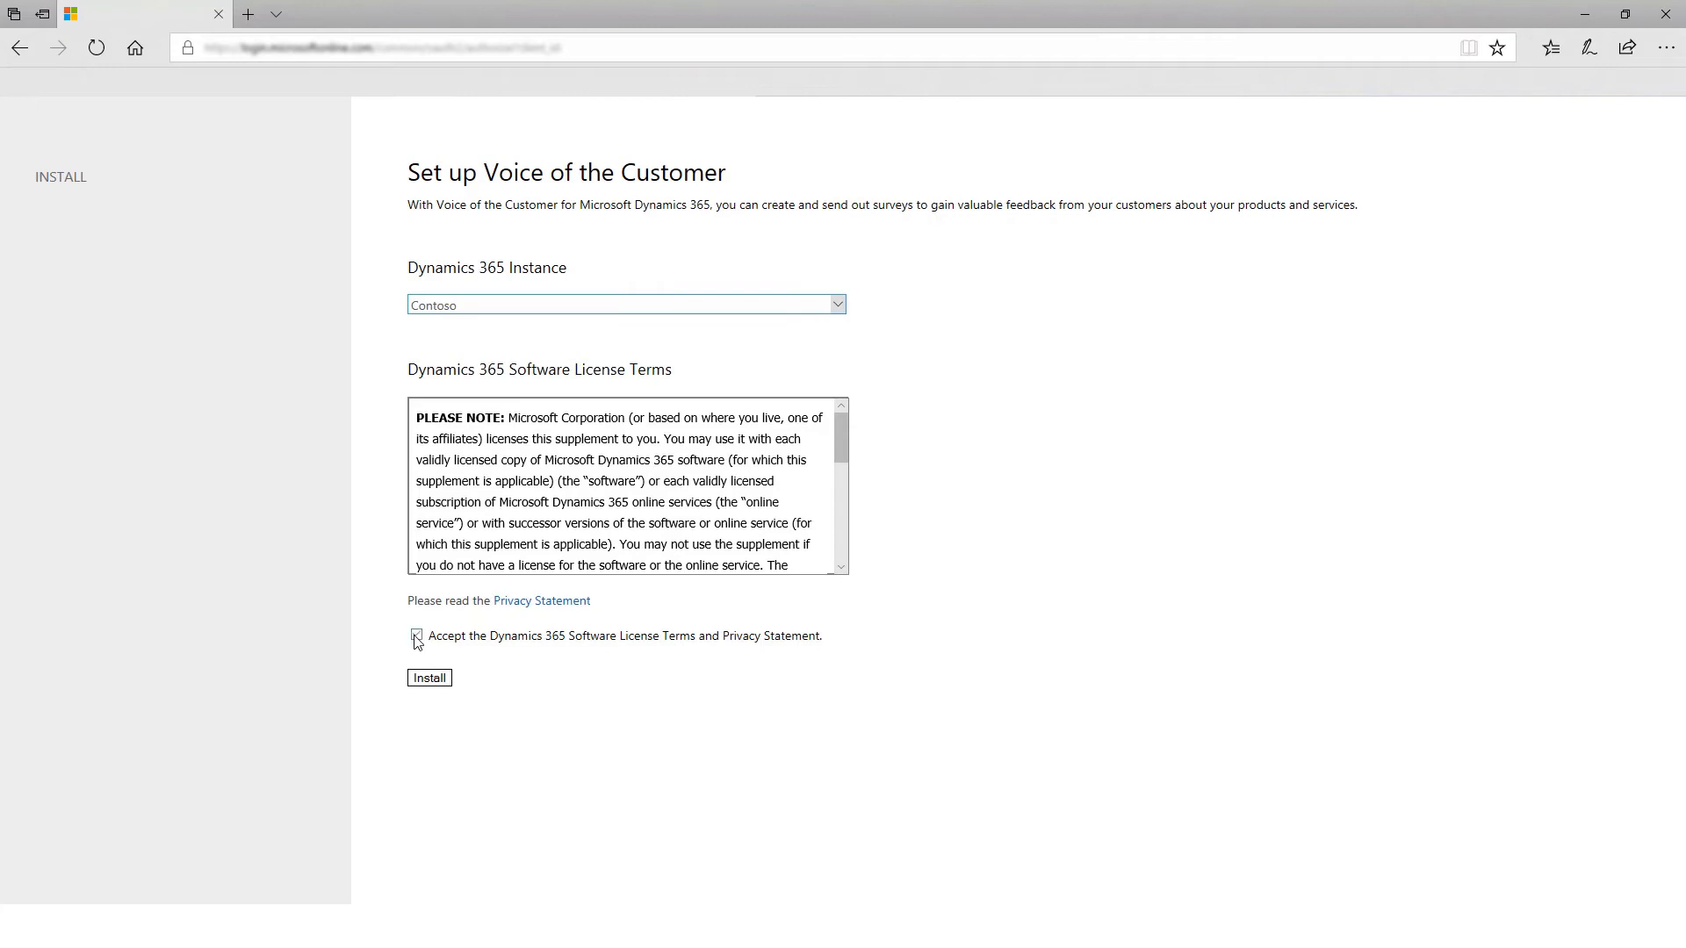
{"action": "left_click", "coordinate": [416, 635]}
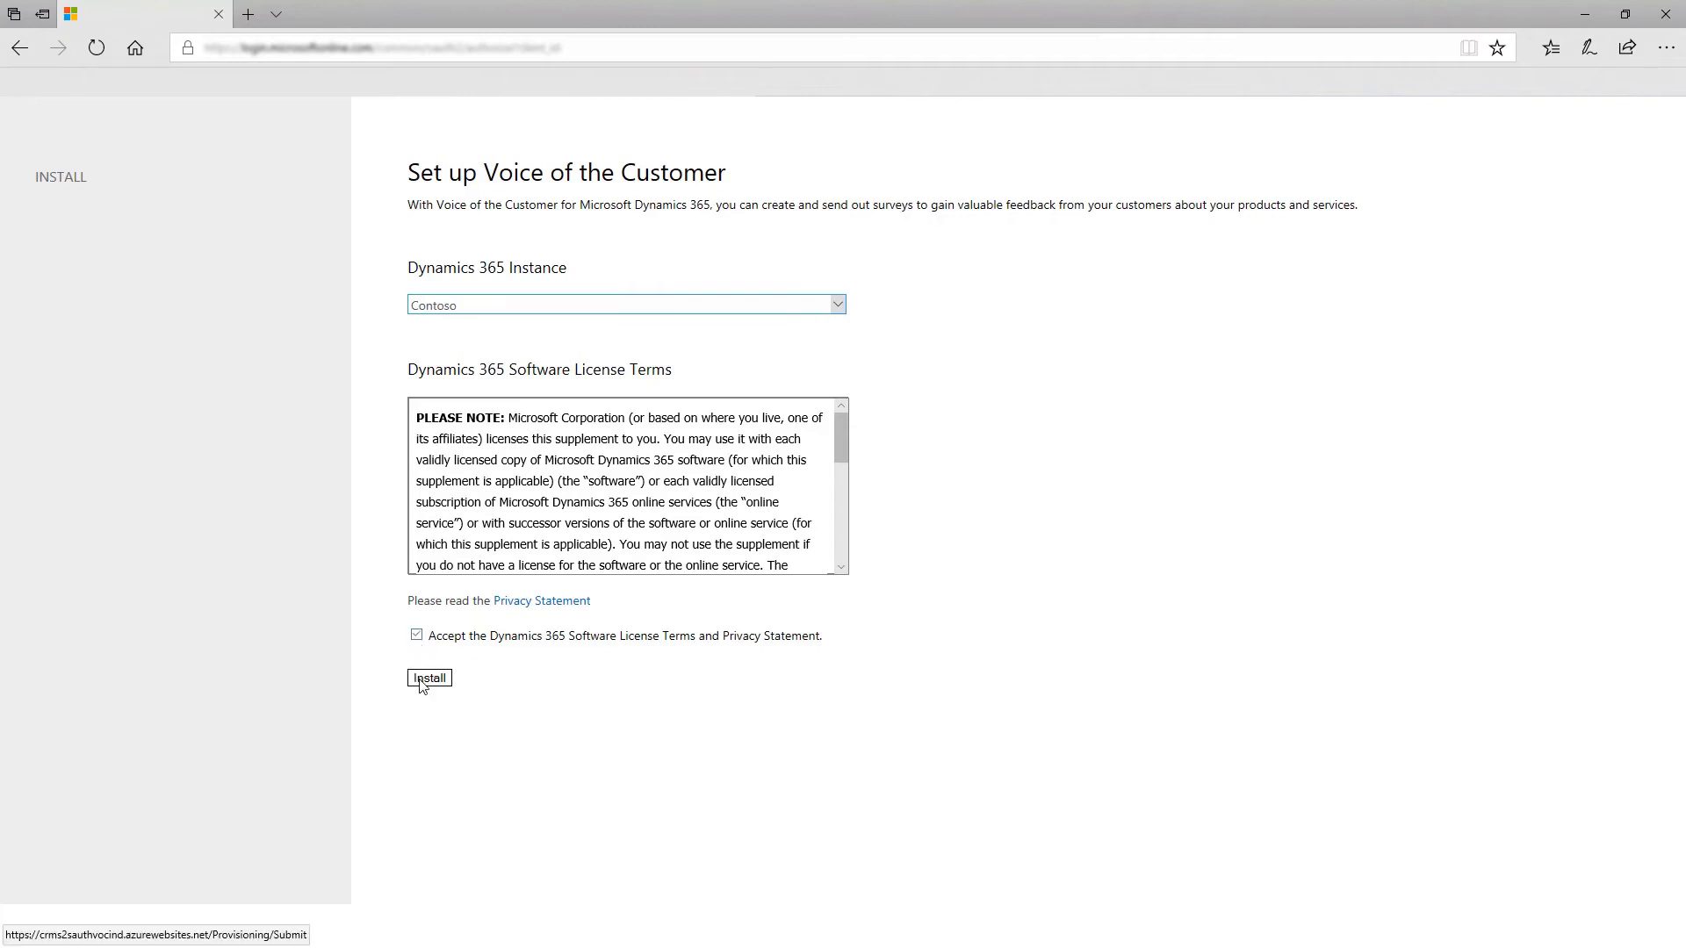
{"action": "left_click", "coordinate": [428, 678]}
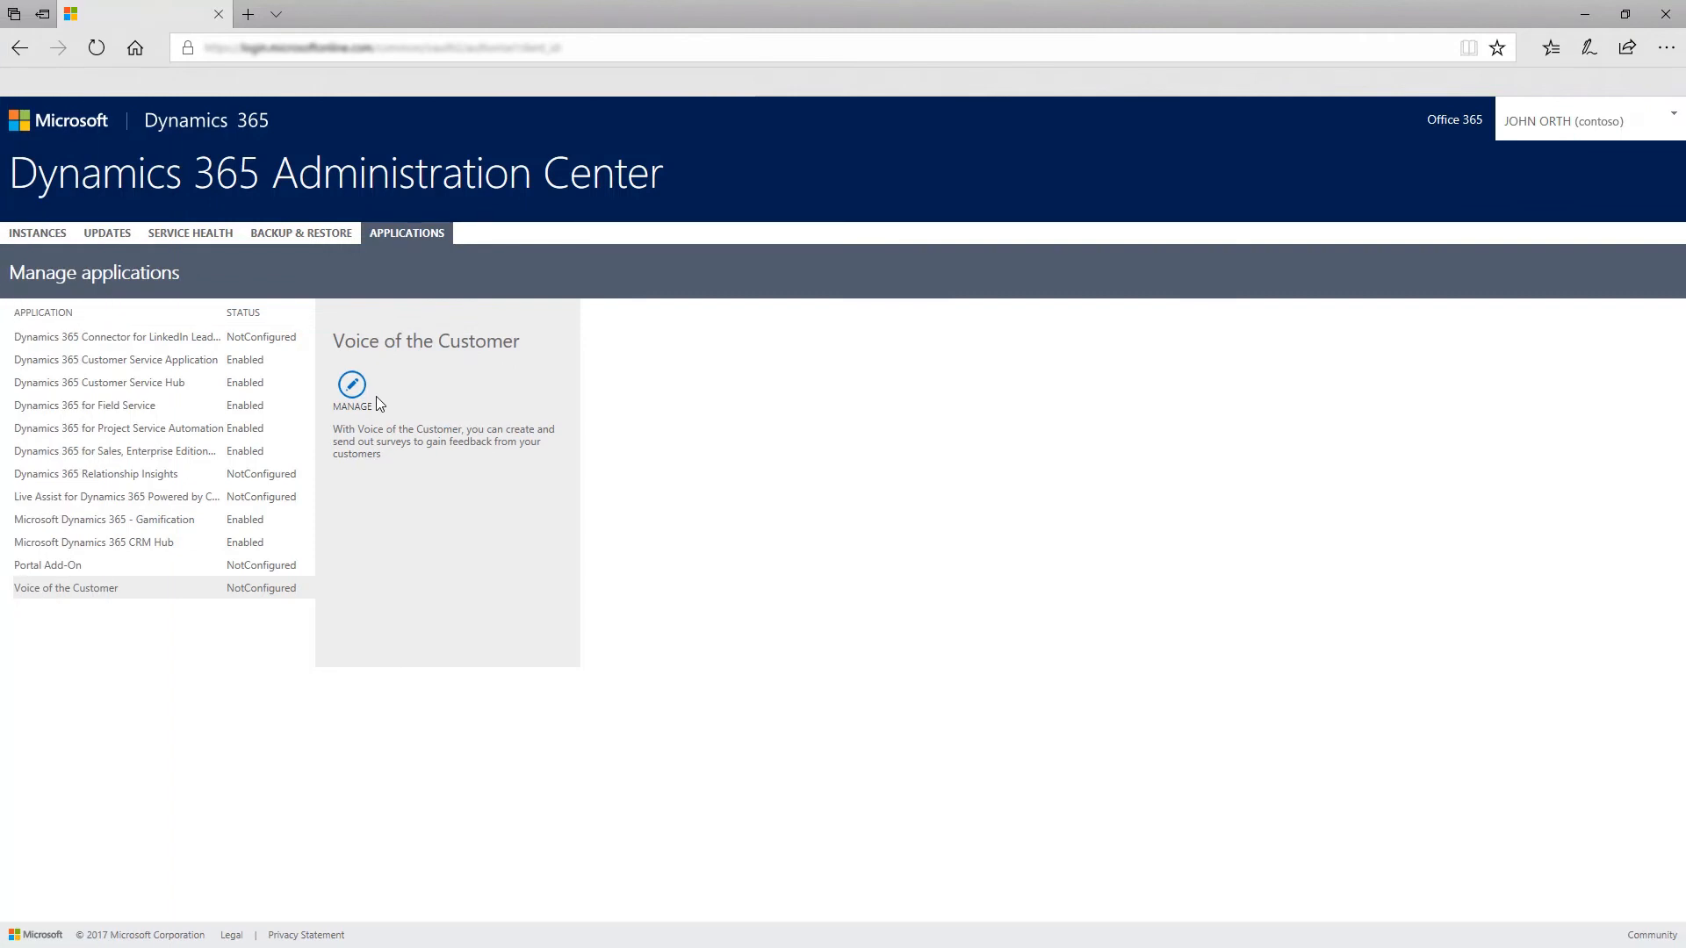
{"action": "mouse_move", "coordinate": [37, 234]}
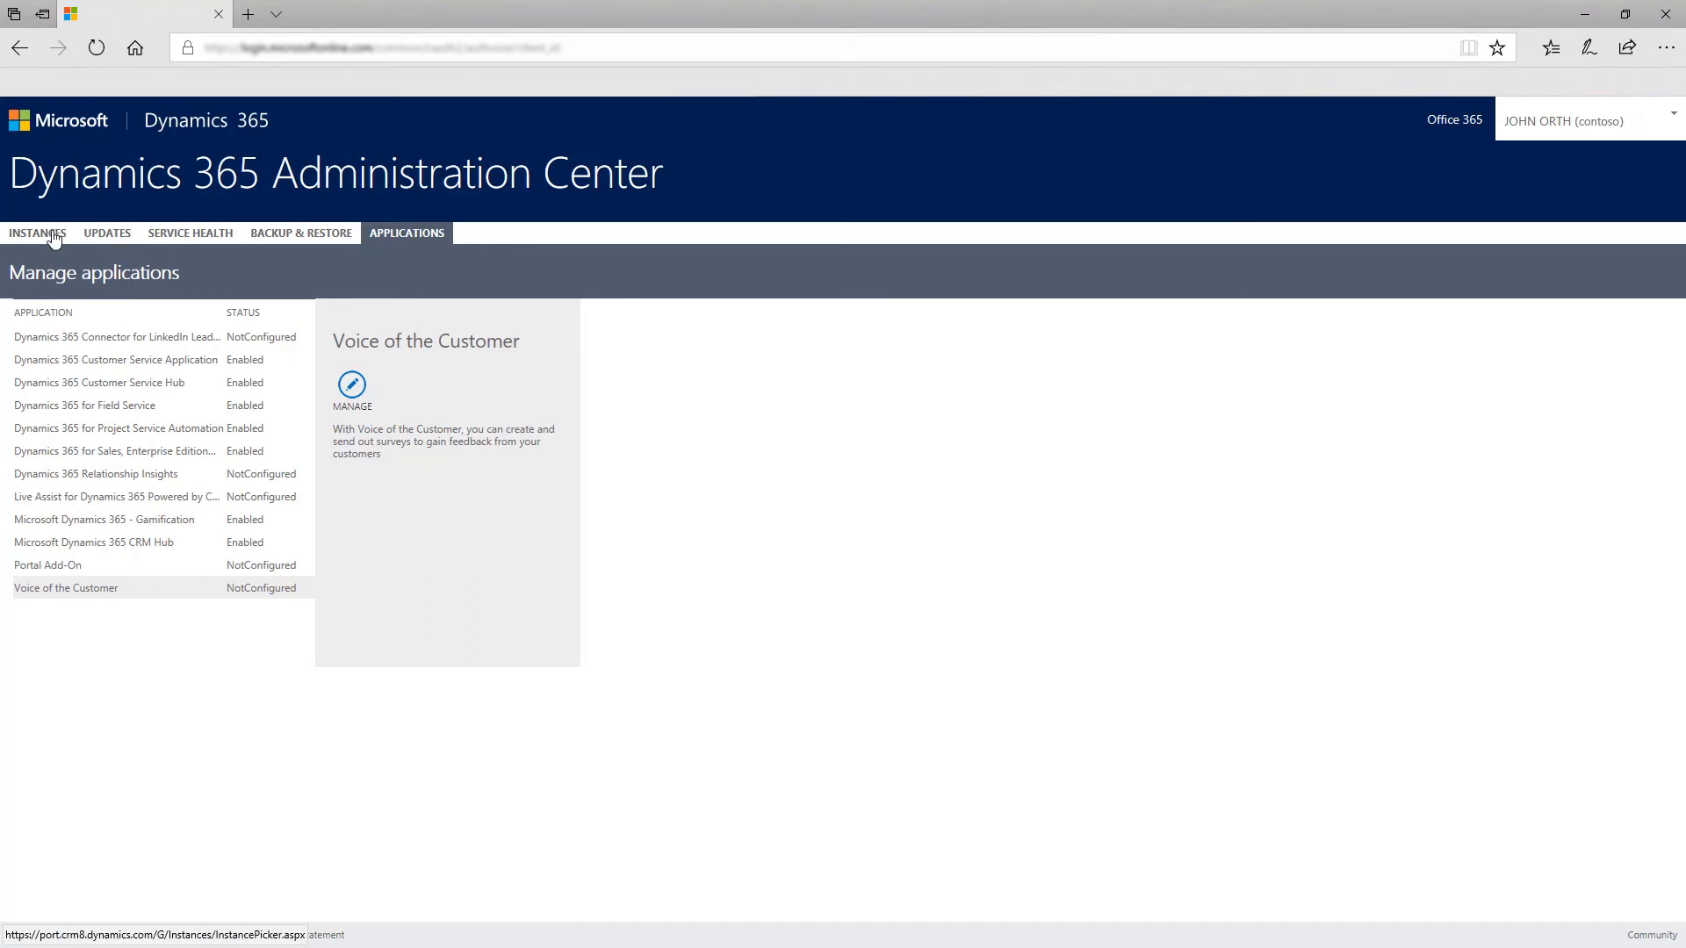
From Instances, review Contoso's solutions list to its last page and launch the instance in Dynamics 365.
{"action": "left_click", "coordinate": [37, 232]}
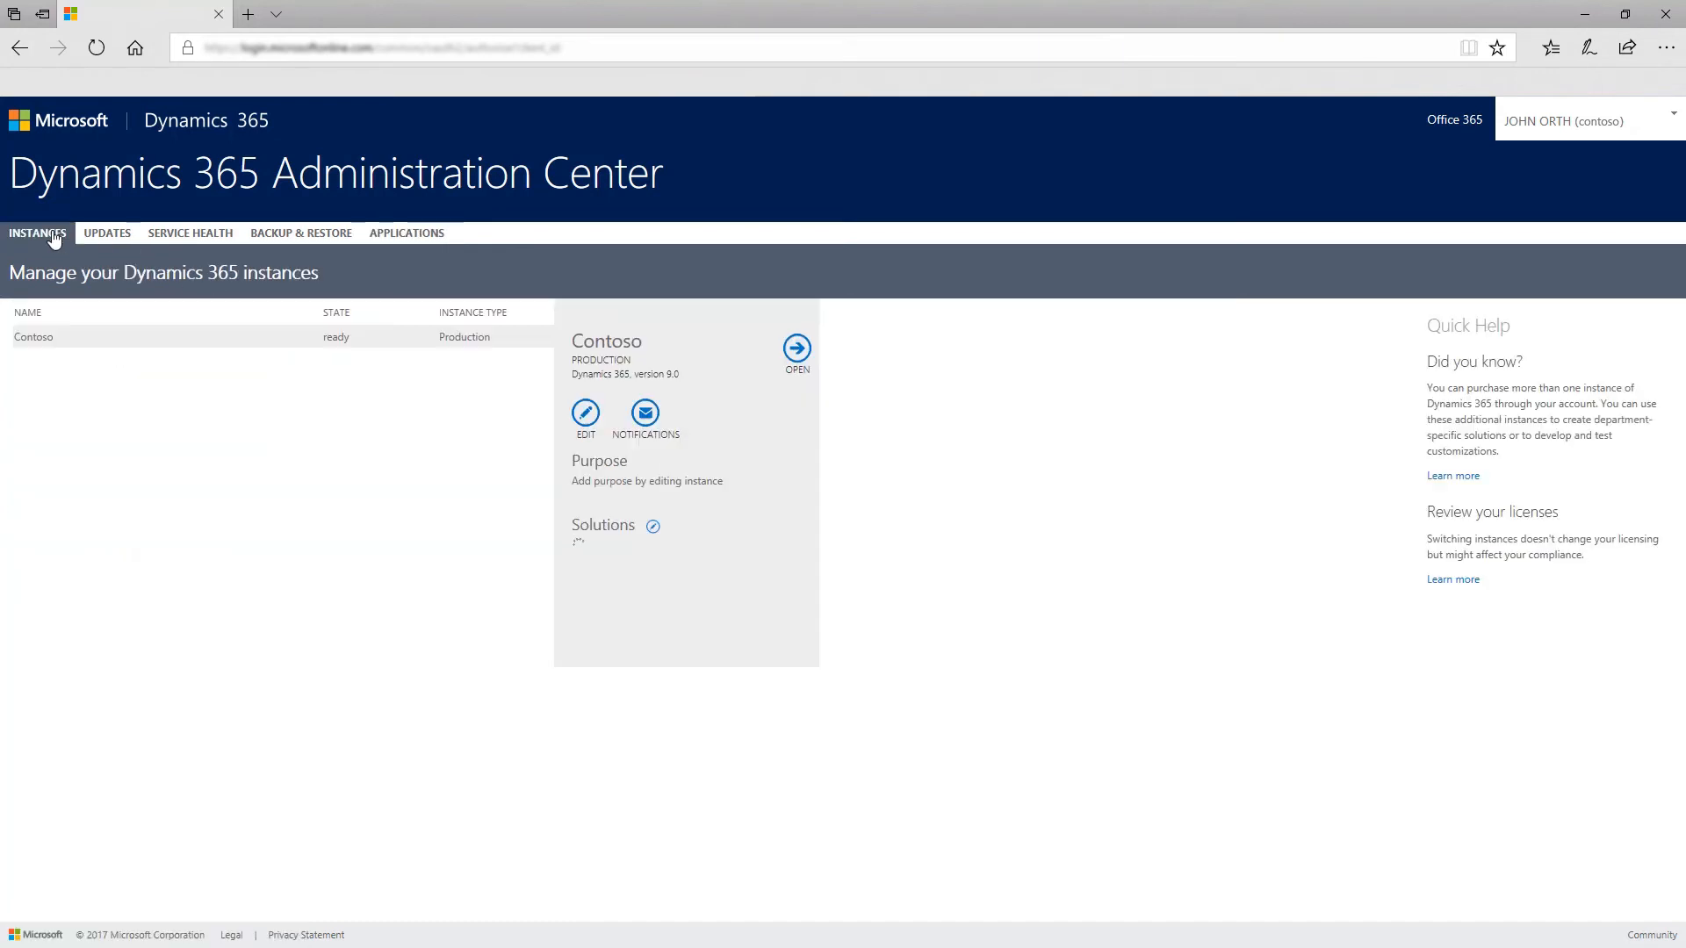
{"action": "left_click", "coordinate": [651, 527]}
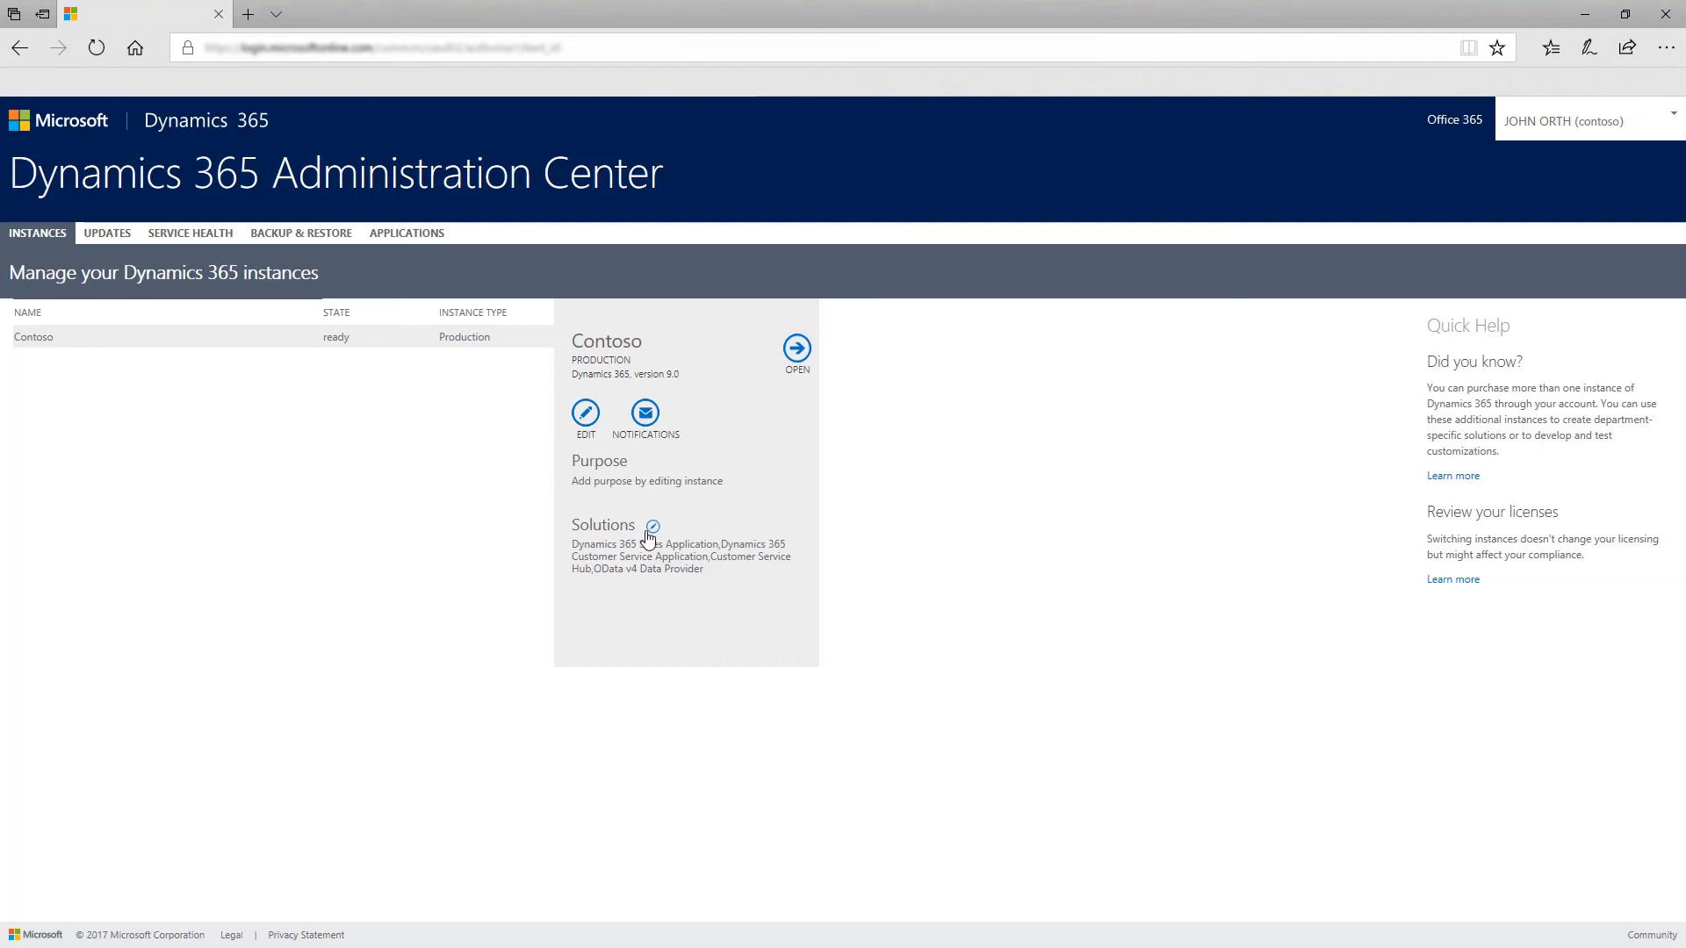
{"action": "left_click", "coordinate": [651, 526]}
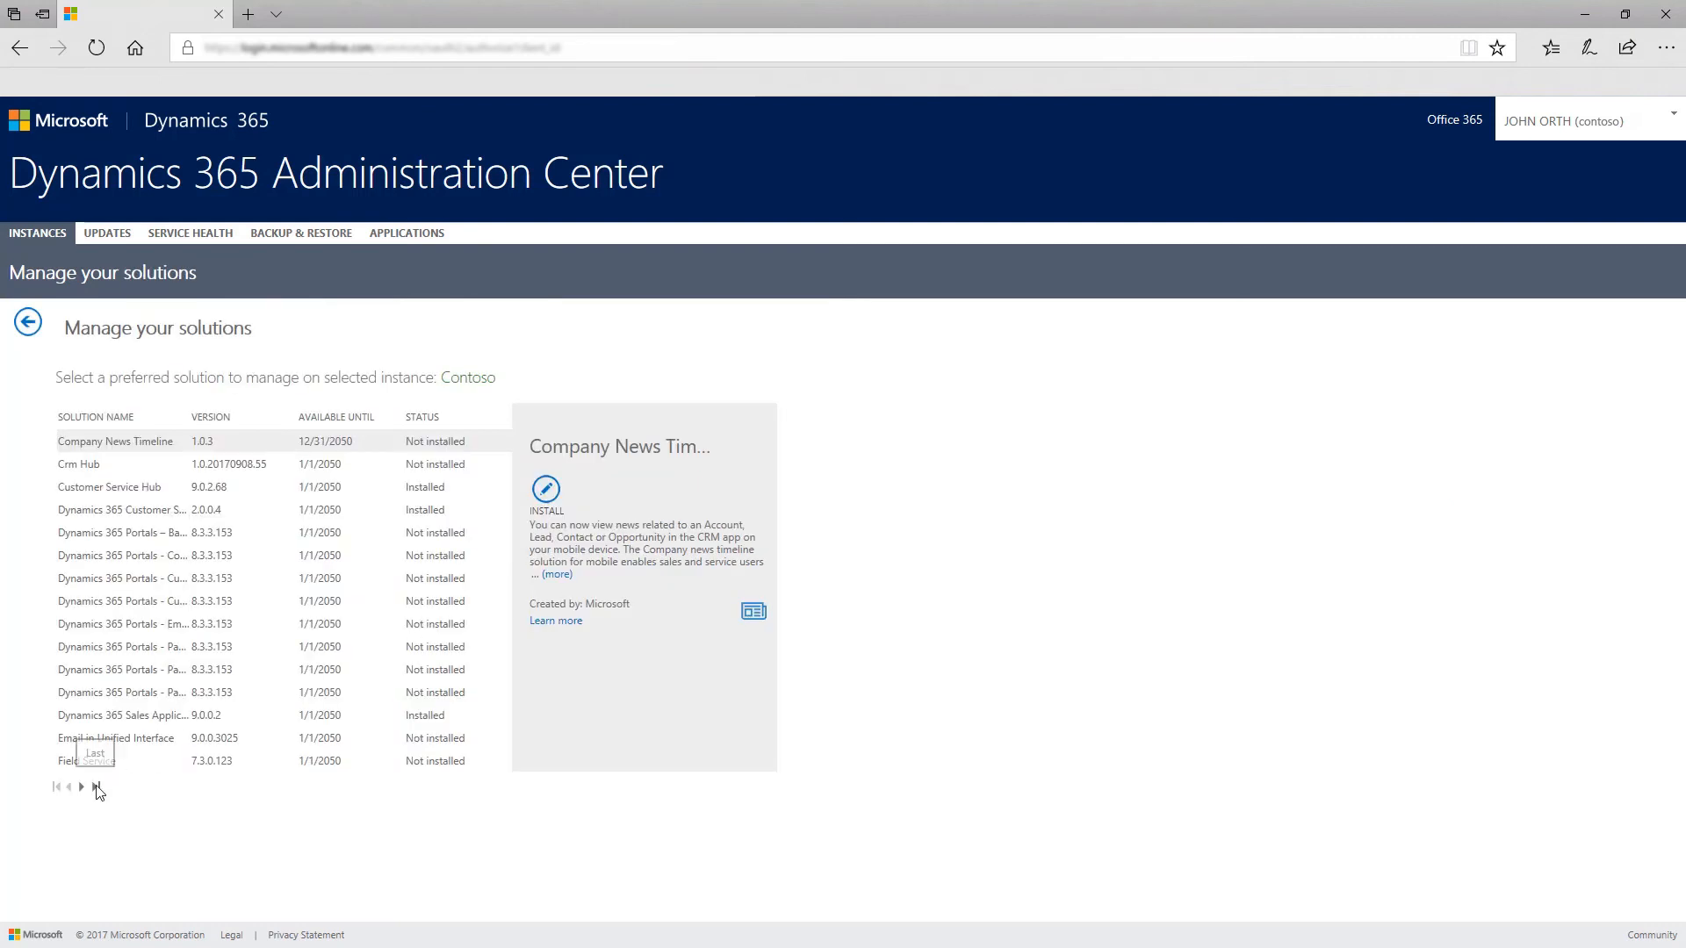
{"action": "left_click", "coordinate": [95, 786]}
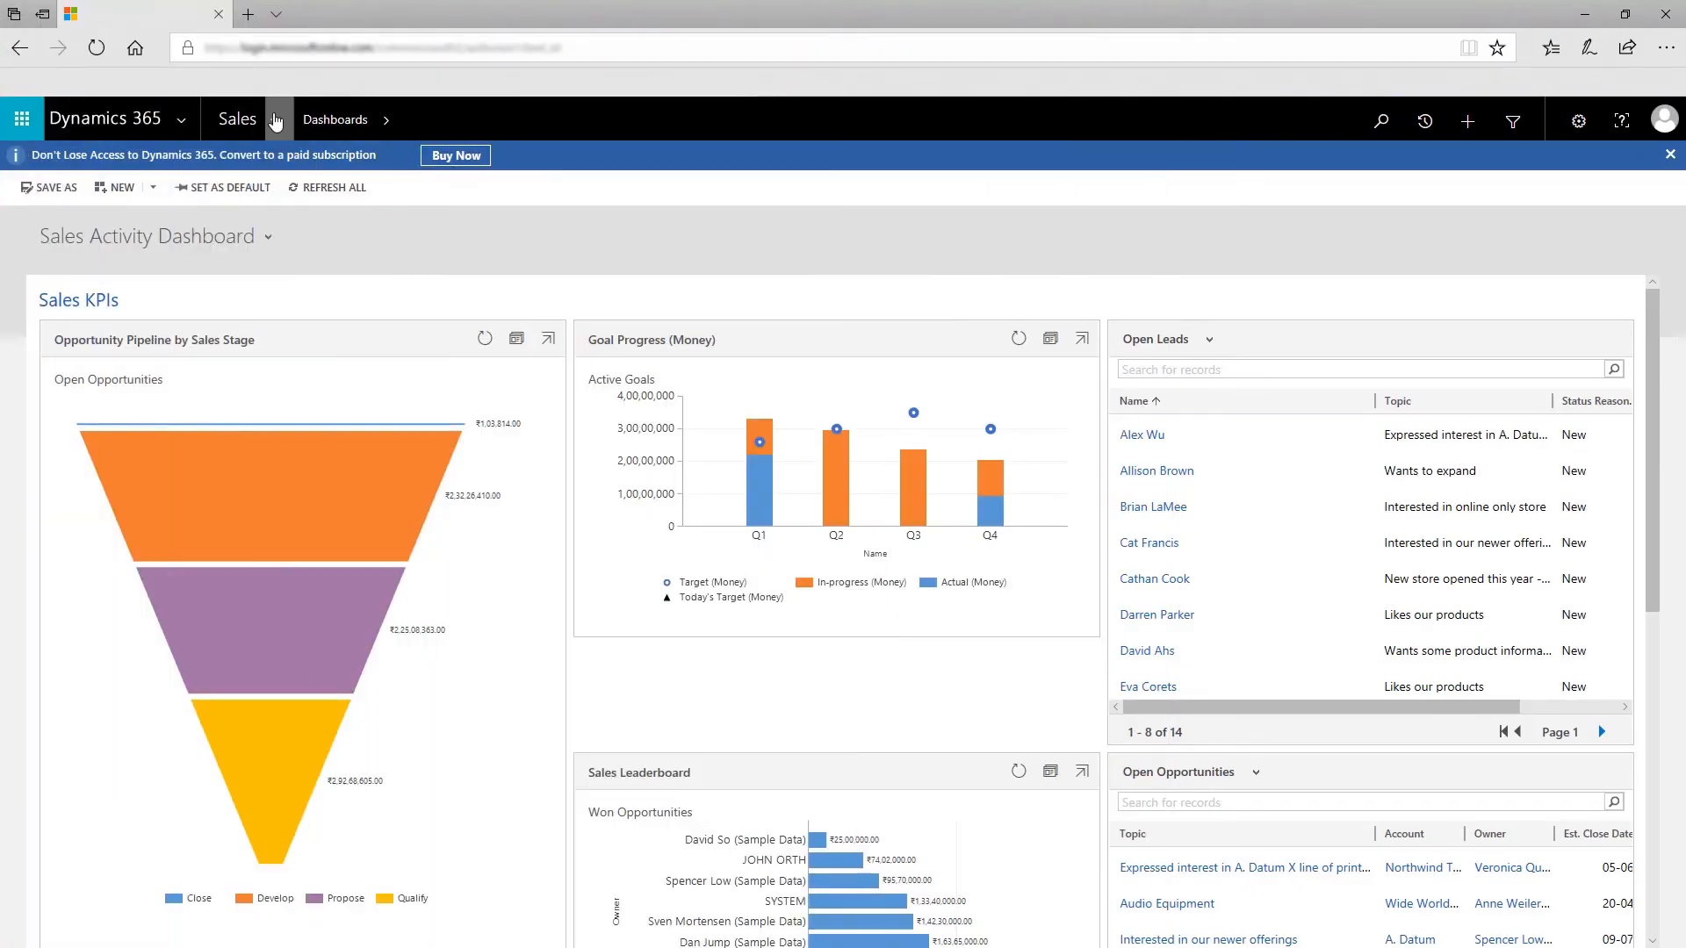
From the Sales nav dropdown, show the Voice of the Customer area with Surveys, Survey Responses and Response Outcomes.
{"action": "left_click", "coordinate": [235, 119]}
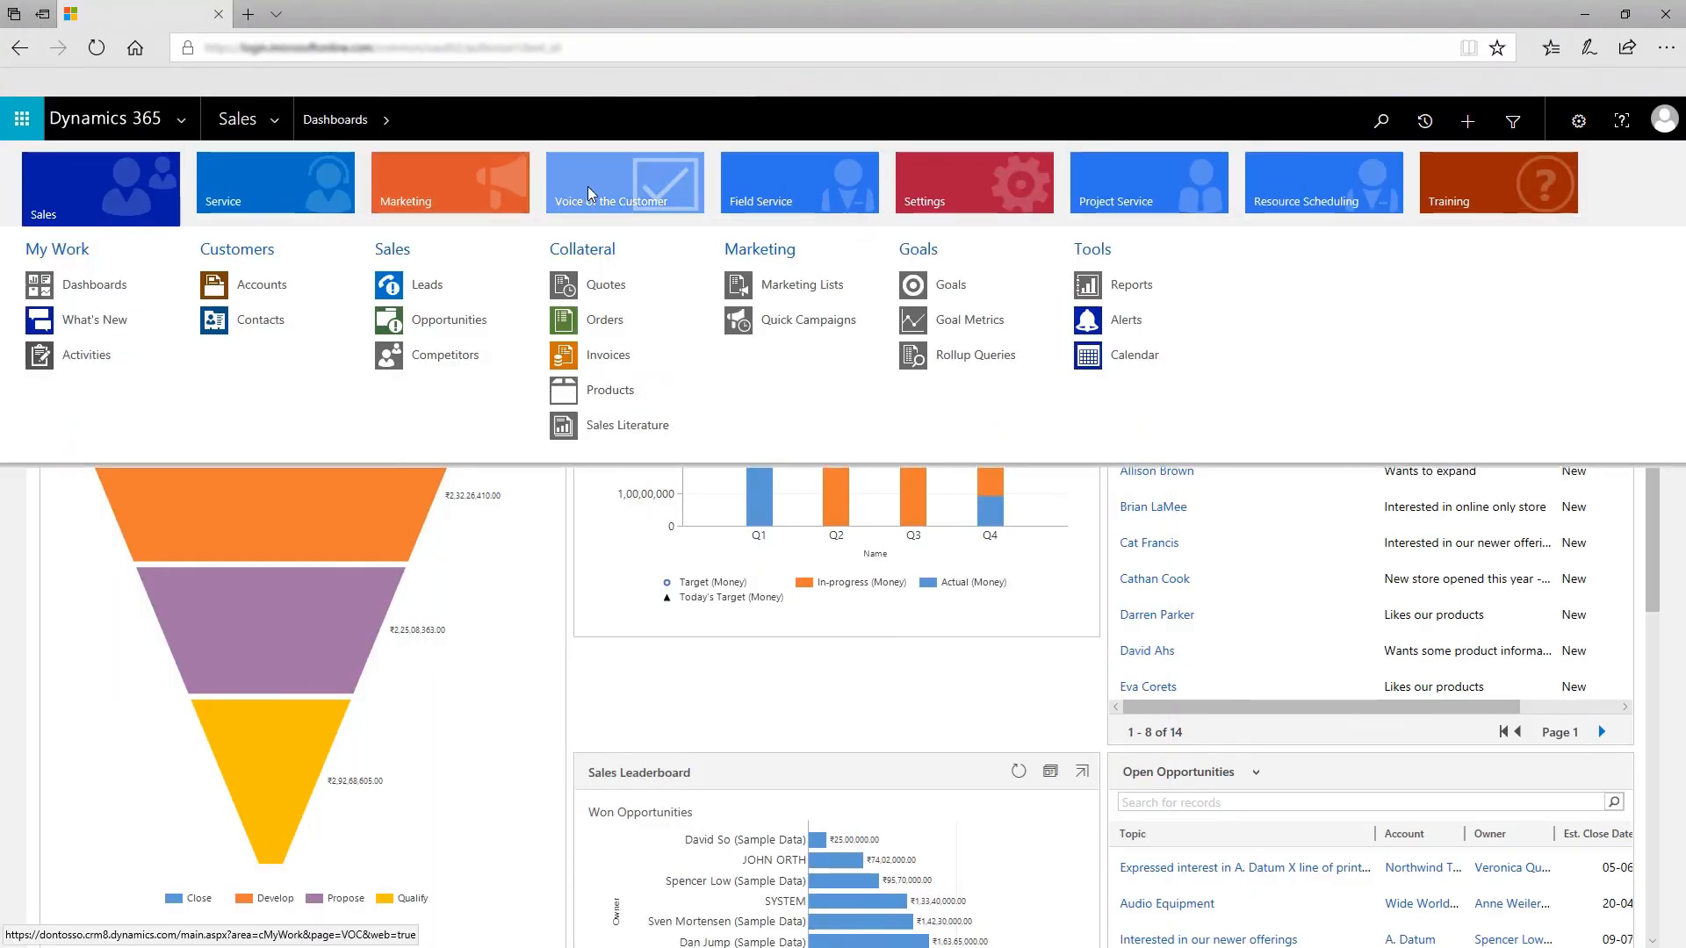
{"action": "left_click", "coordinate": [623, 183]}
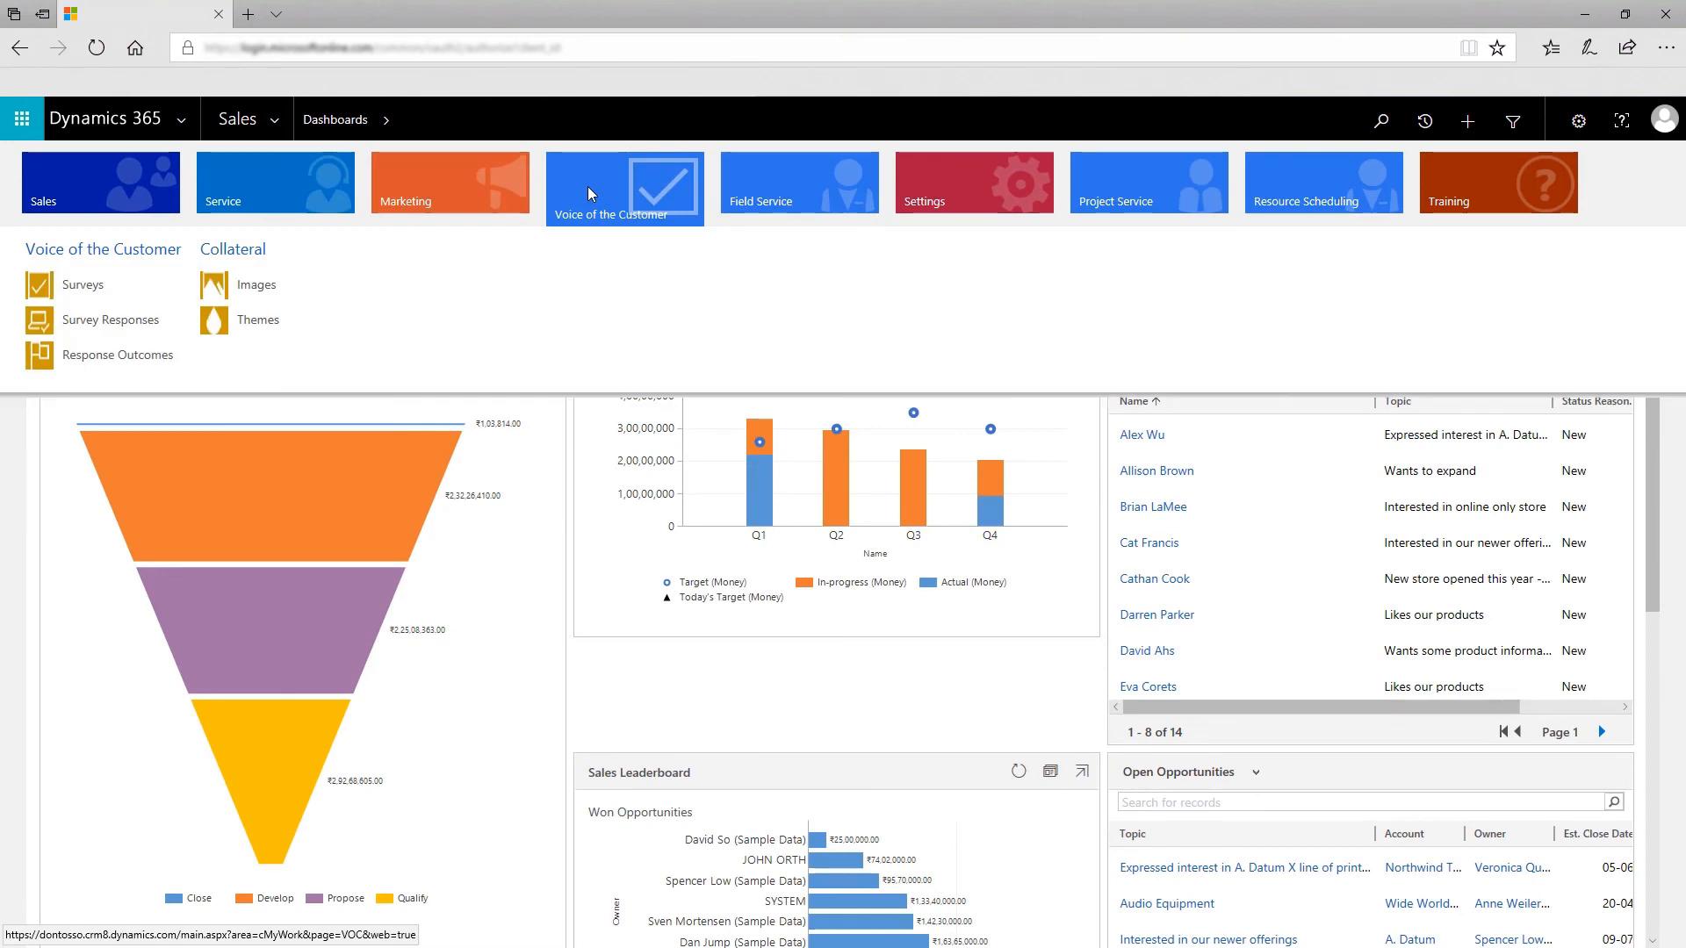